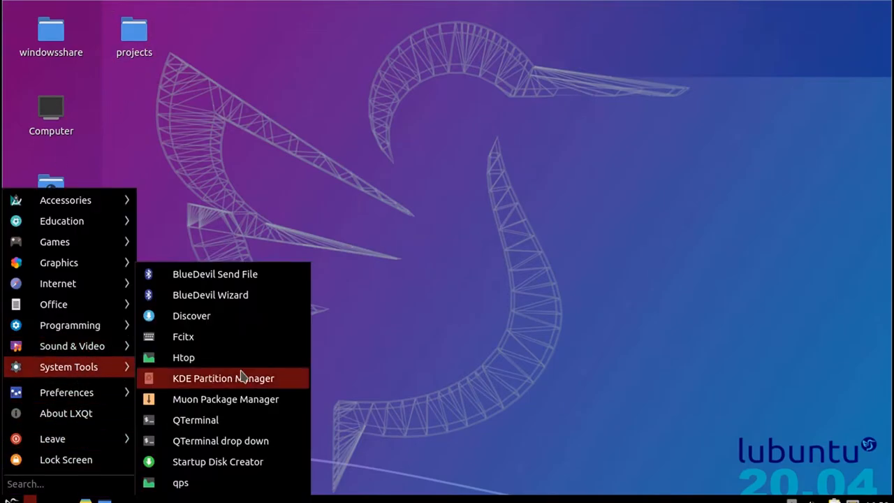
Step: Open QTerminal and run sudo apt-get update, entering the password
left_click(547, 270)
type("sudo")
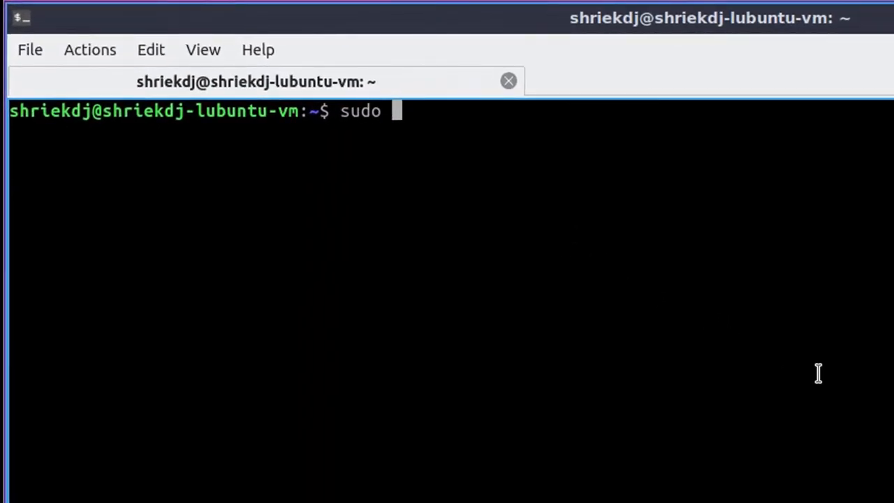
type("apt-get")
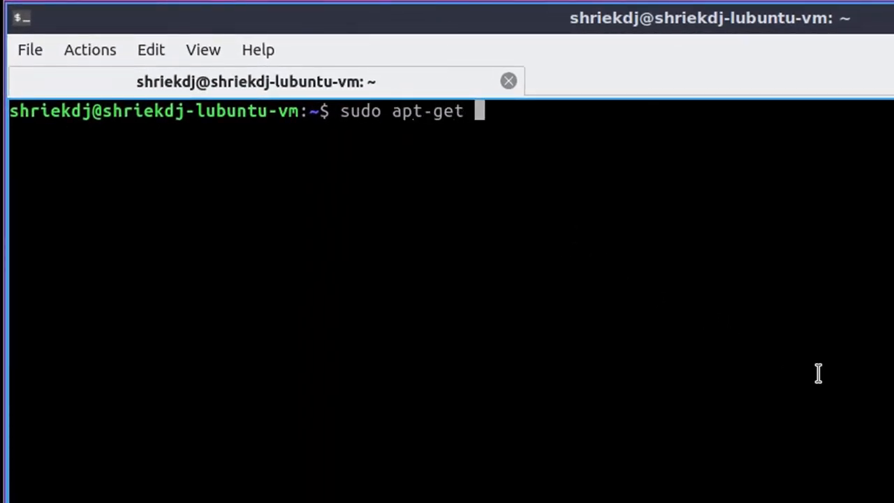
type("update")
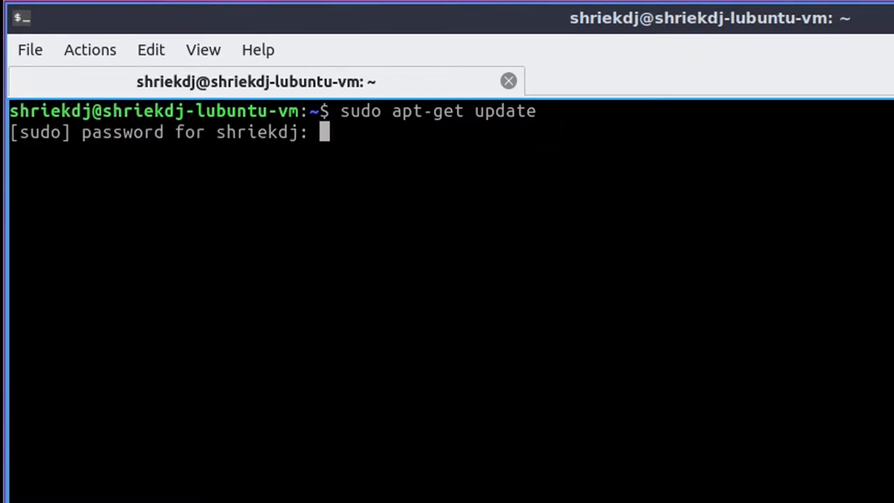
key("Return")
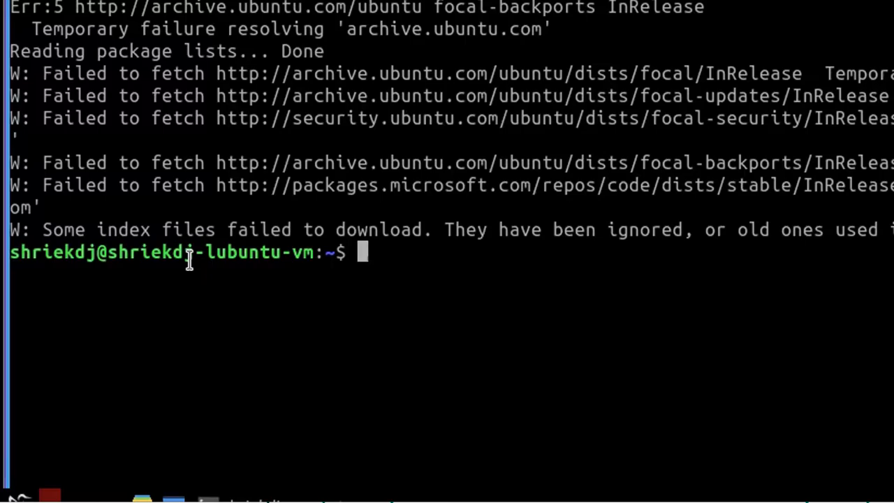
Step: Run sudo apt-get install build-essential, which reports the newest version already installed
type("su")
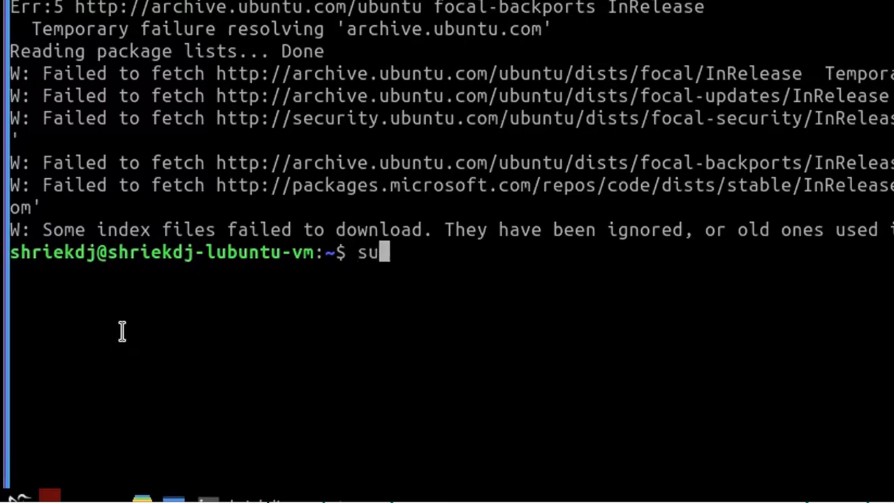
type("do apt=")
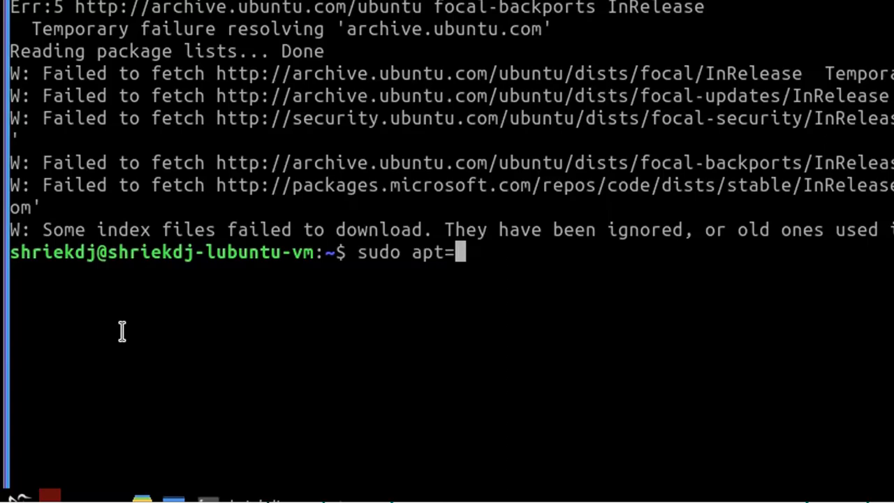
type("-ge")
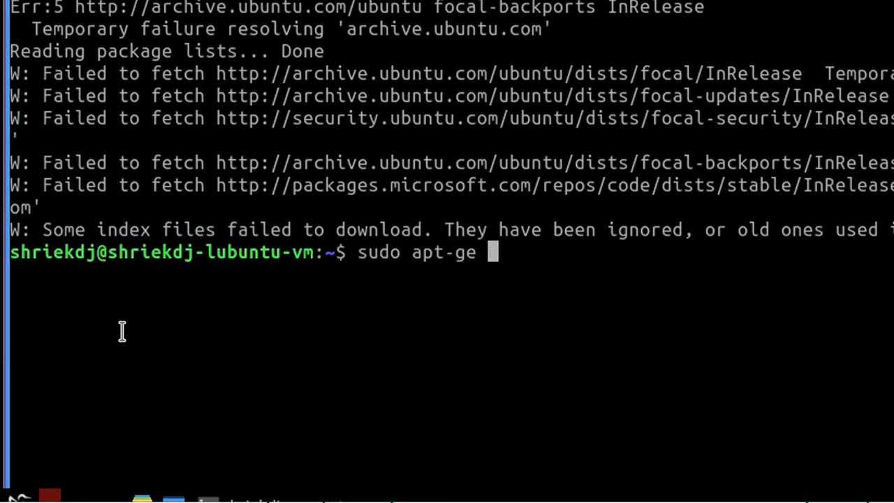
type("t instal")
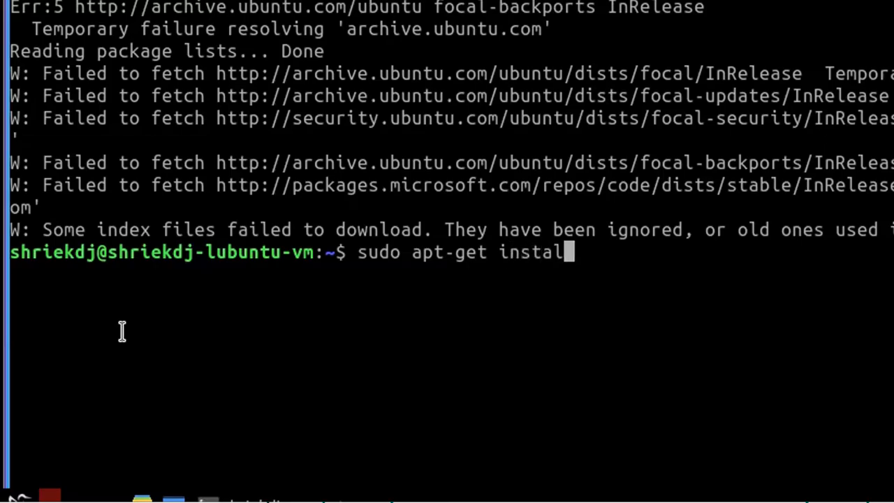
type("bul")
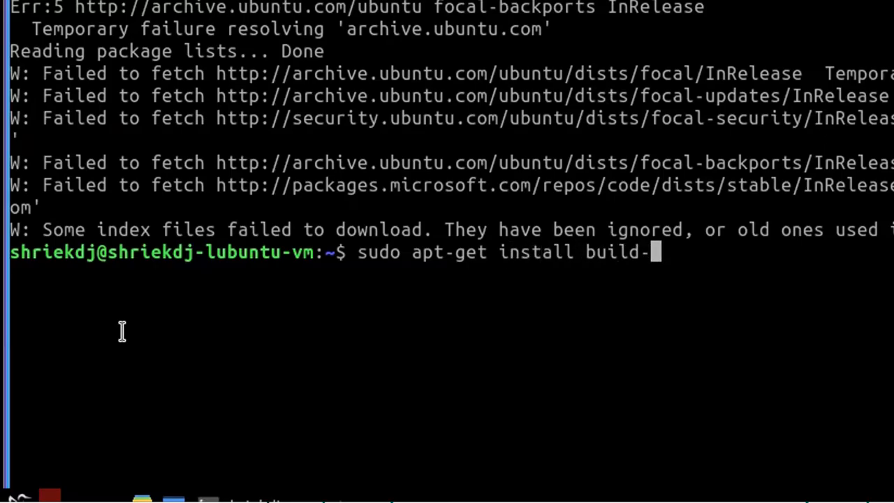
type("essential")
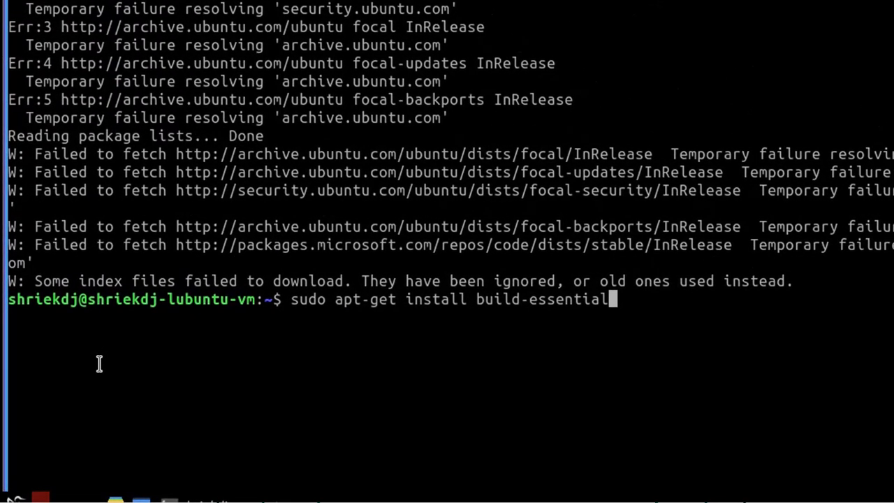
key("Return")
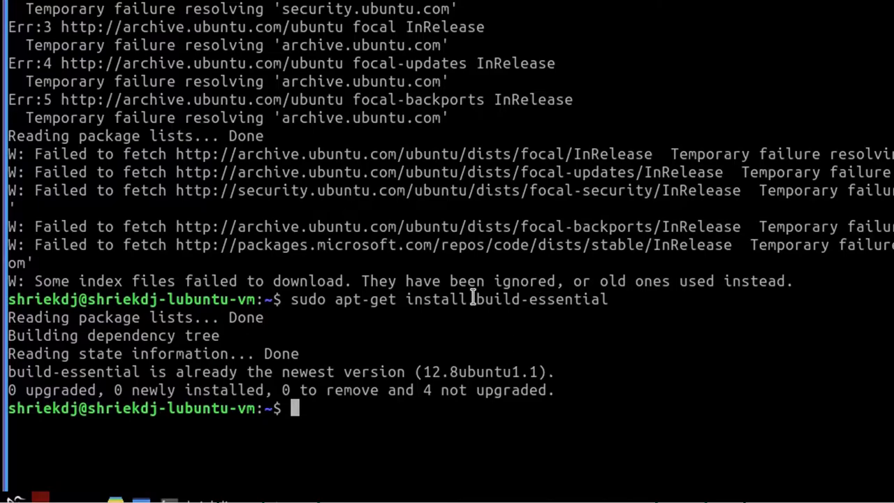
mouse_move(123, 461)
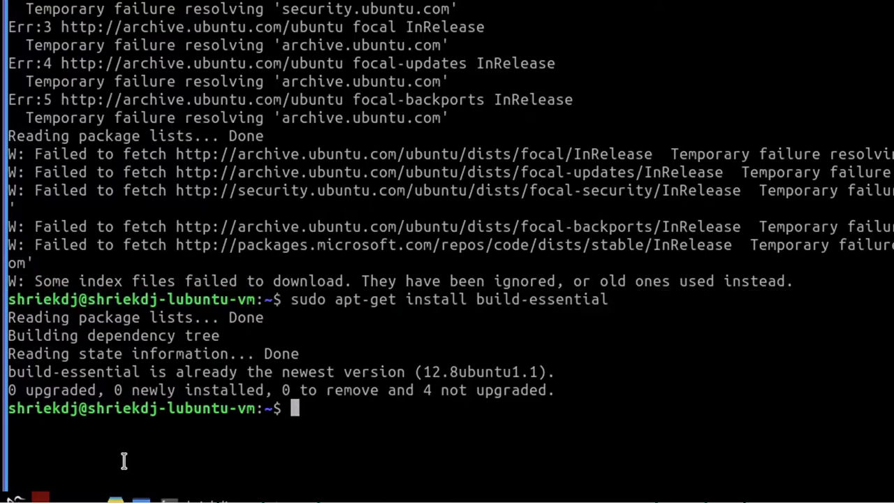
mouse_move(621, 396)
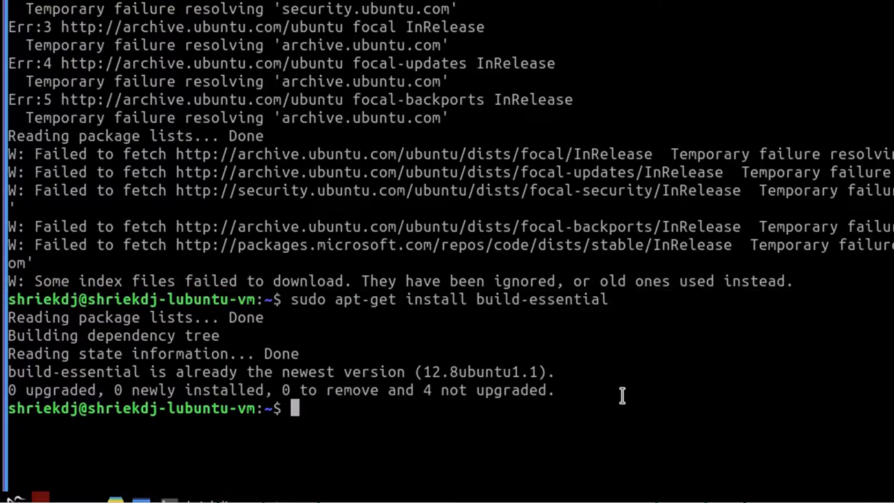
Step: Change the install command's package to manpages-dev and run it
double_click(541, 299)
type("sudo apt-get install build-essential")
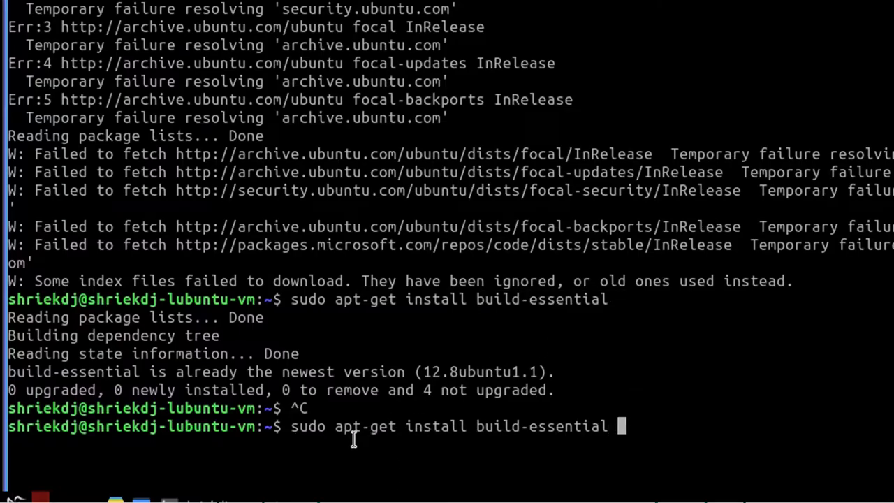
type("=")
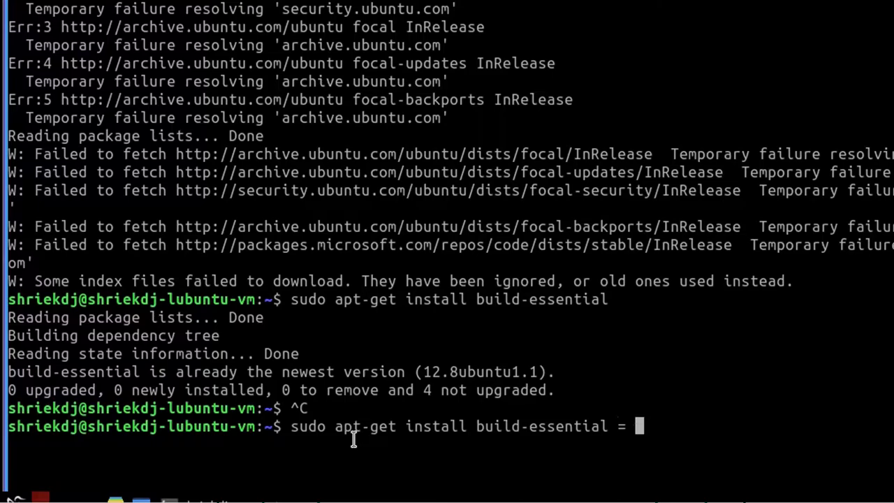
type("gcc g")
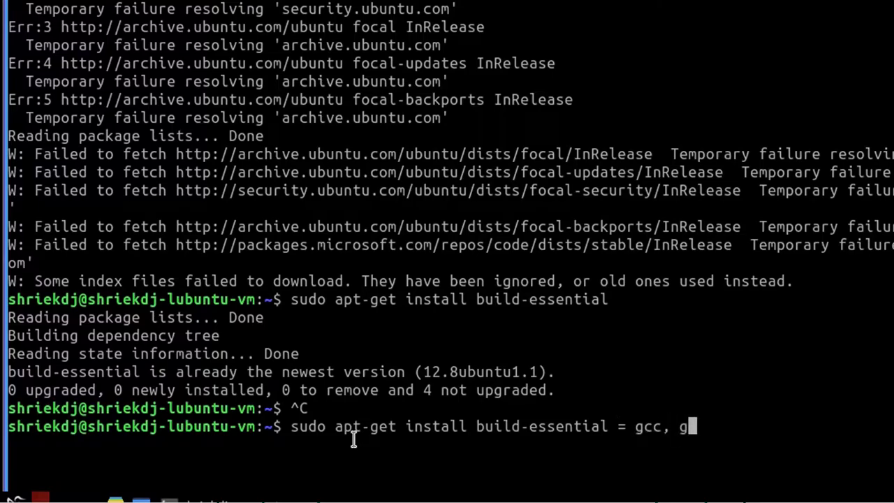
type("++, an")
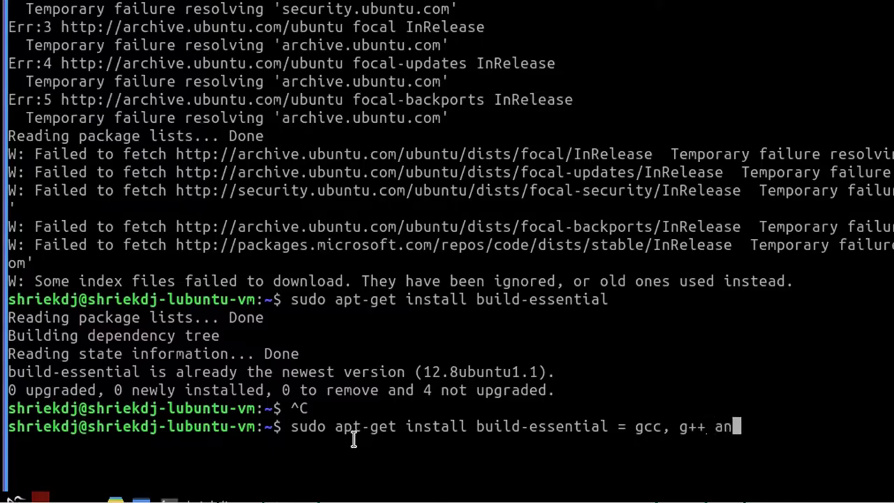
type("d also mak")
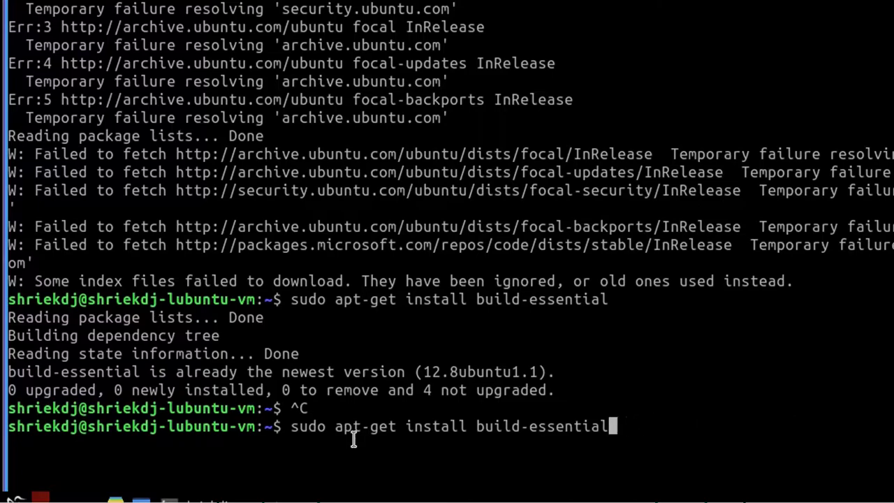
key("BackSpace")
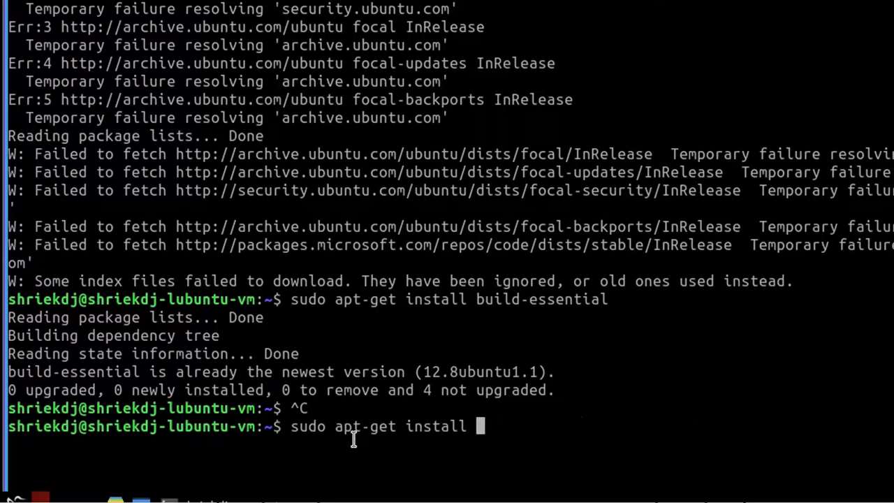
type("man")
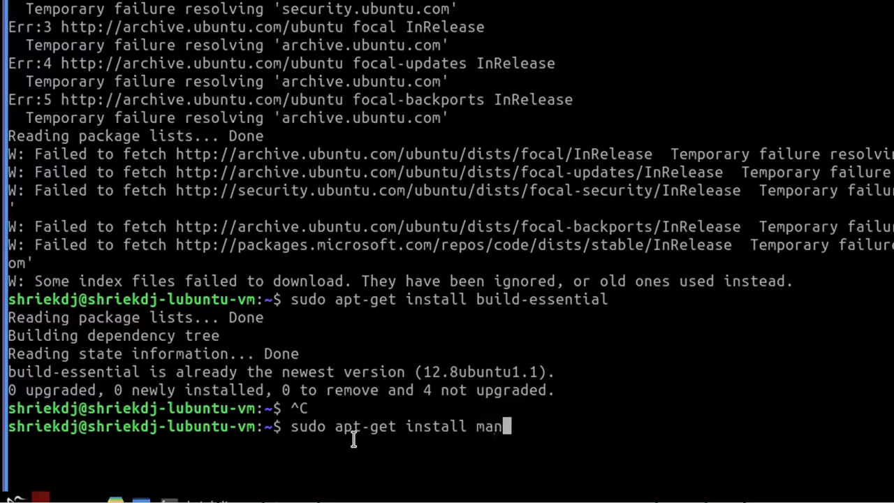
type("p")
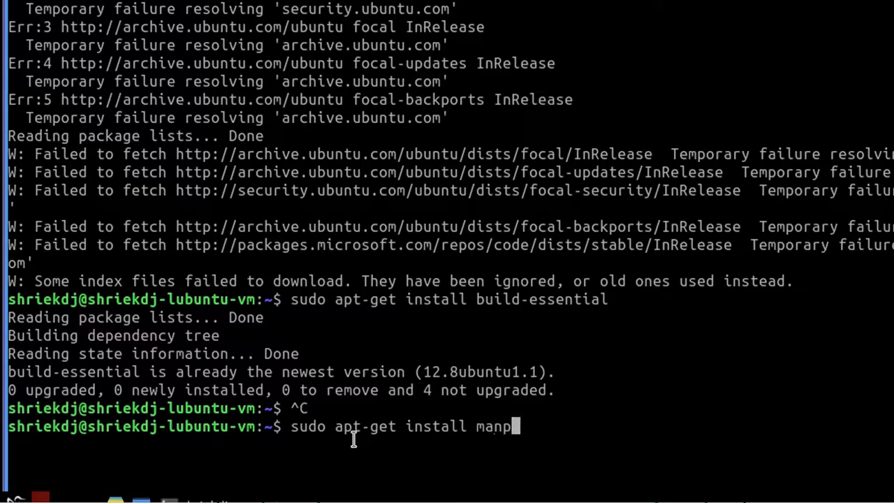
type("ages-d")
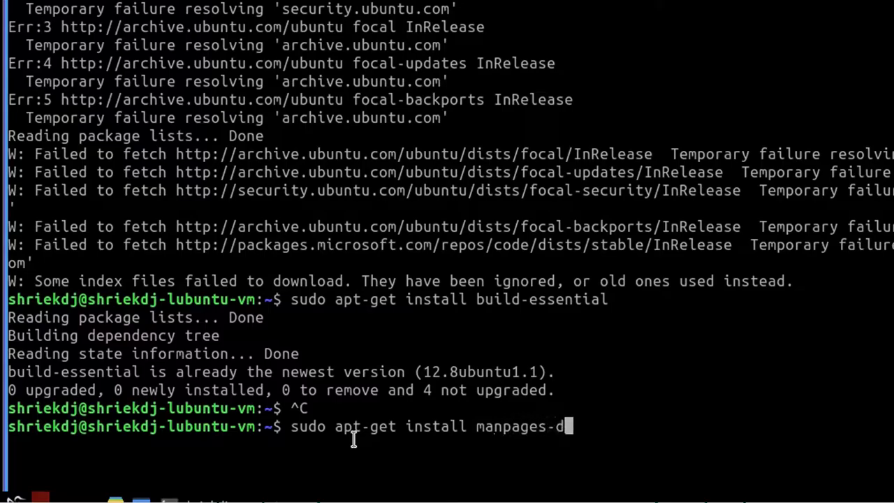
key("Return")
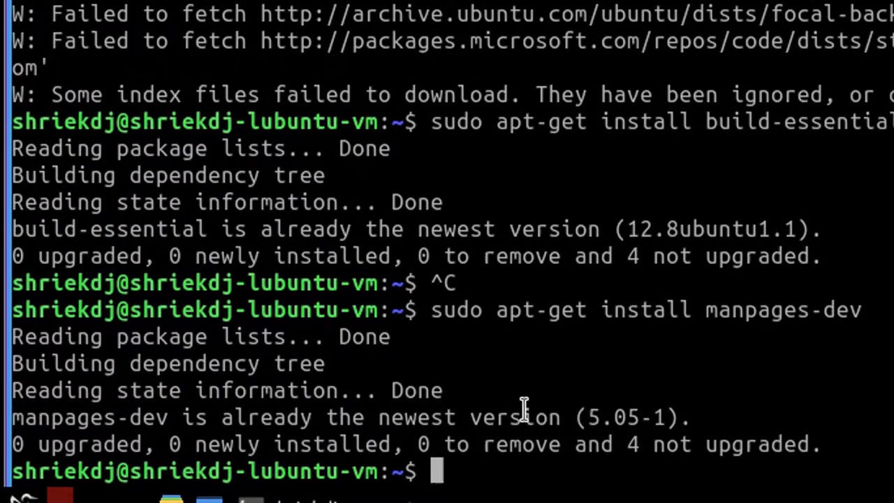
Step: Check gcc --version and g++ --version (both 9.3.0), then clear the screen
type("gcc")
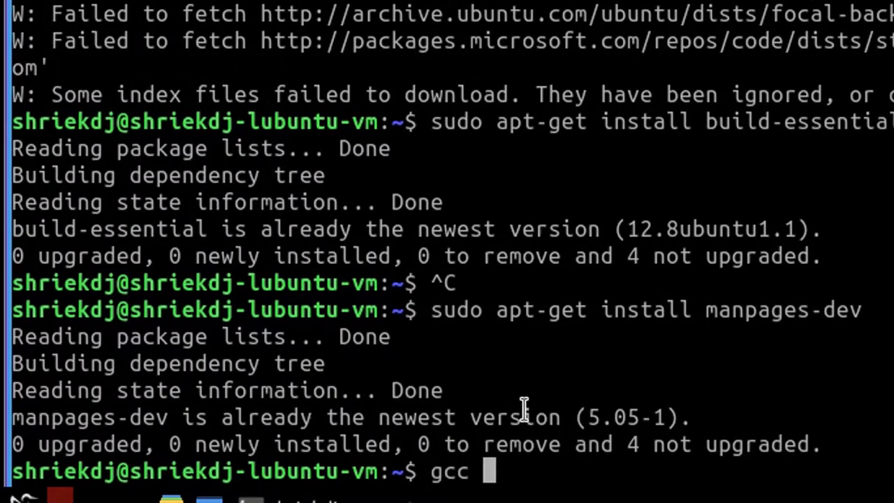
type("--vers")
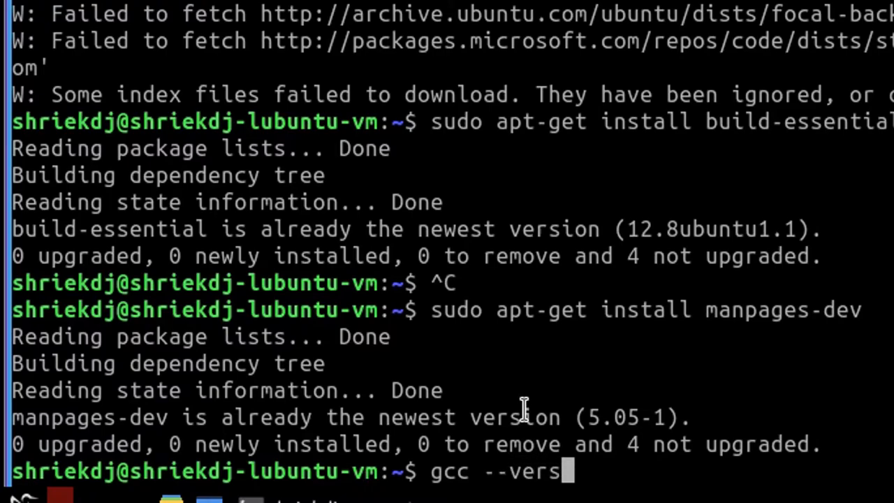
key("Return")
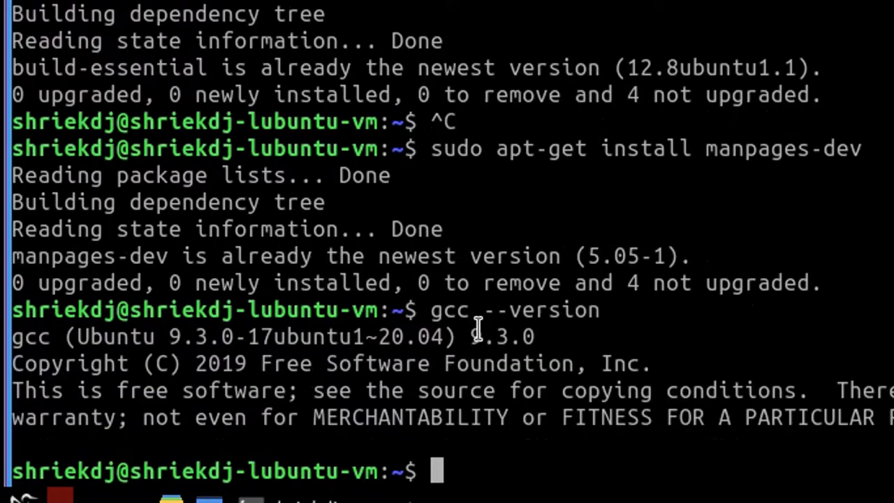
mouse_move(210, 377)
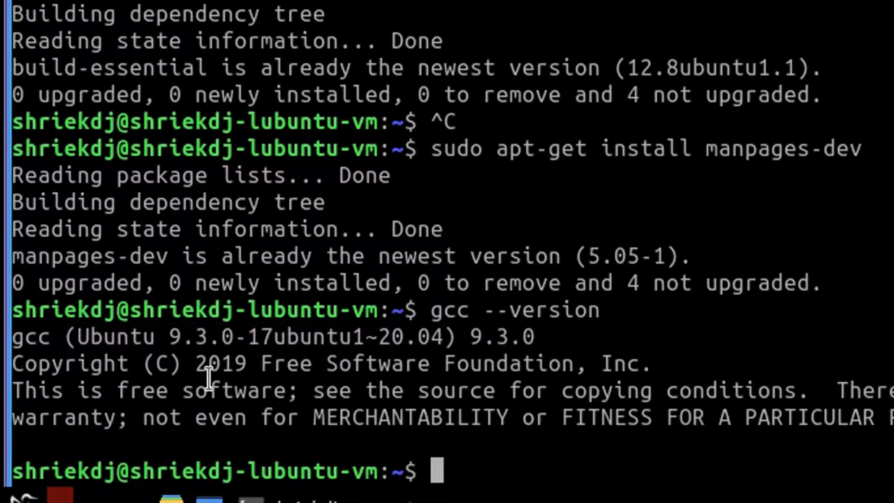
type("g++")
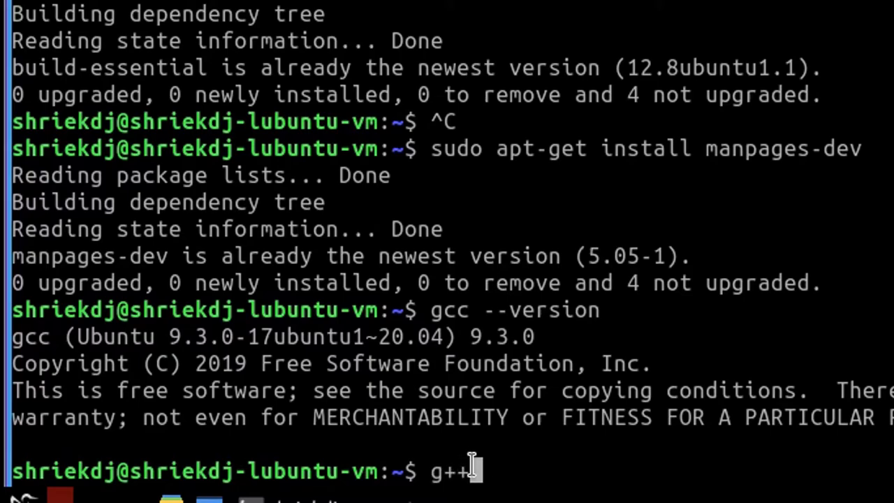
type("--ver")
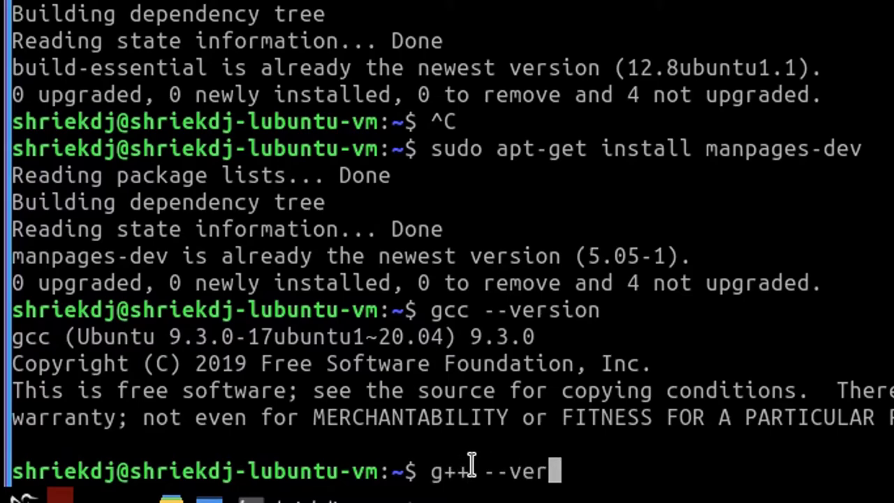
key("Return")
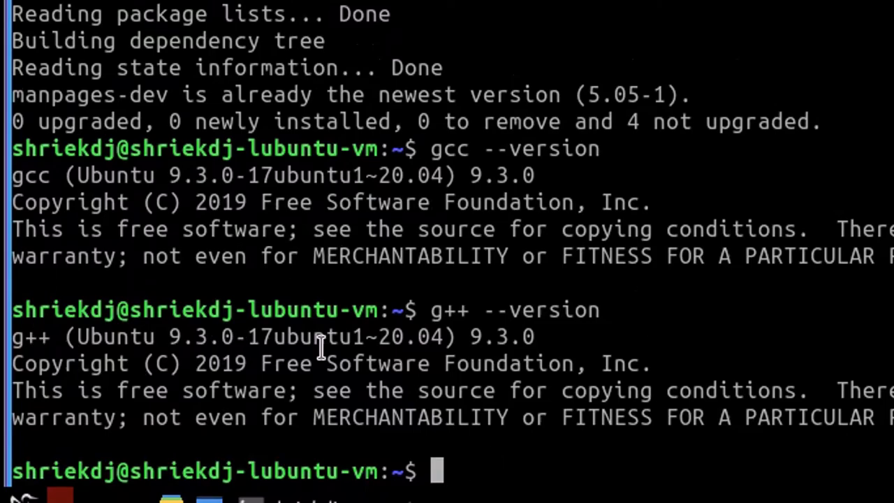
mouse_move(502, 381)
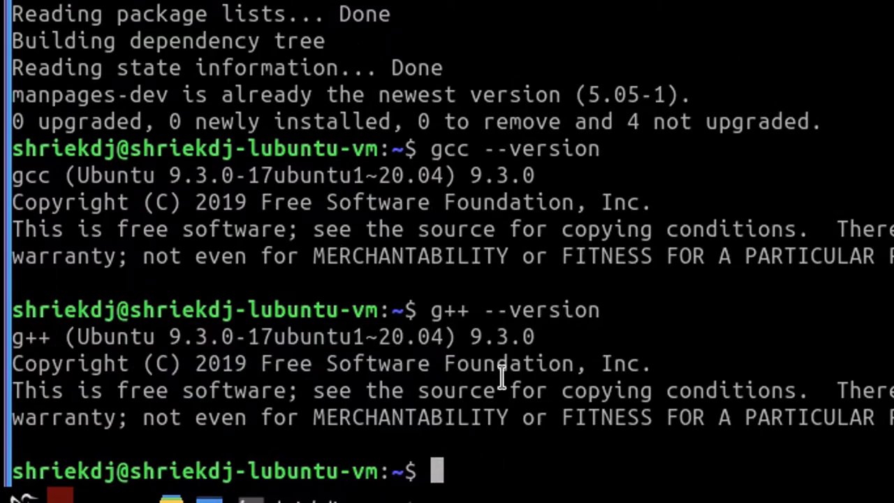
type("clea")
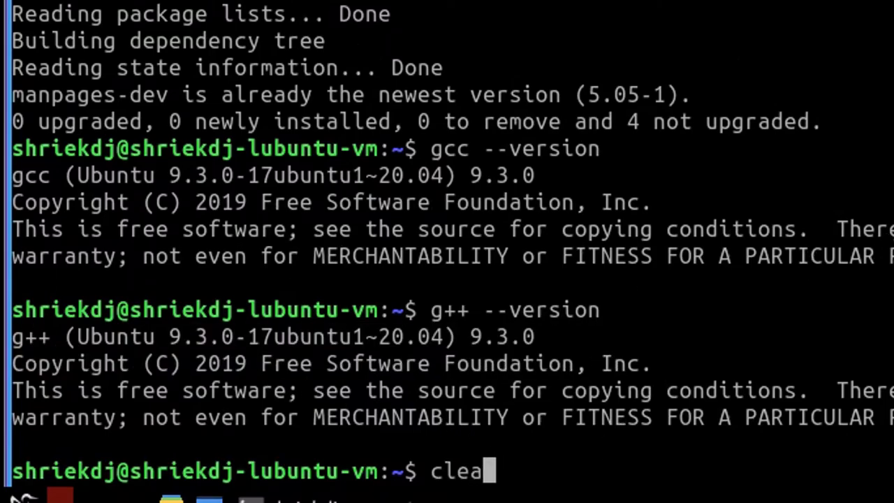
key("Return")
type("ls")
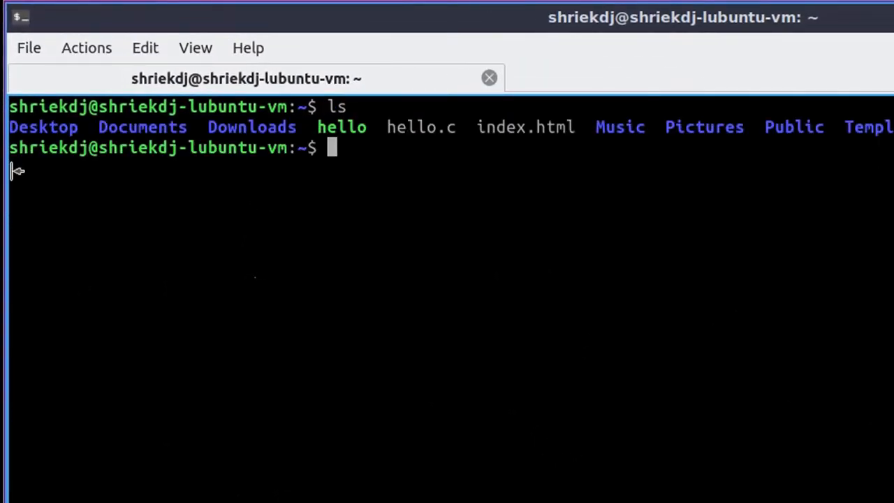
mouse_move(356, 391)
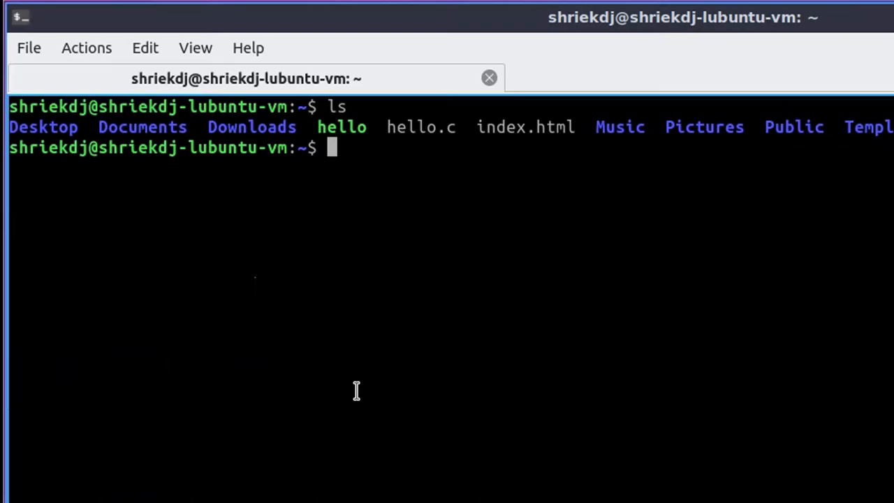
Step: Change directory into Desktop and then into the projects folder
type("cd")
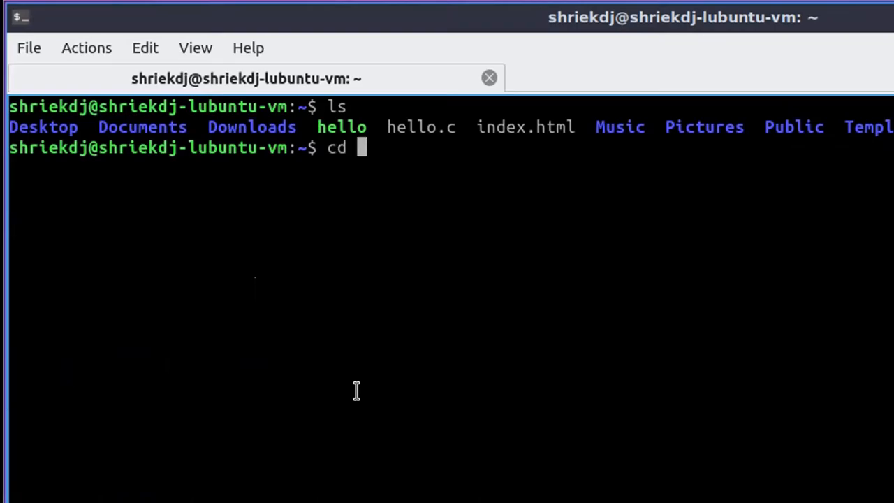
type("Desktop/")
type("ls")
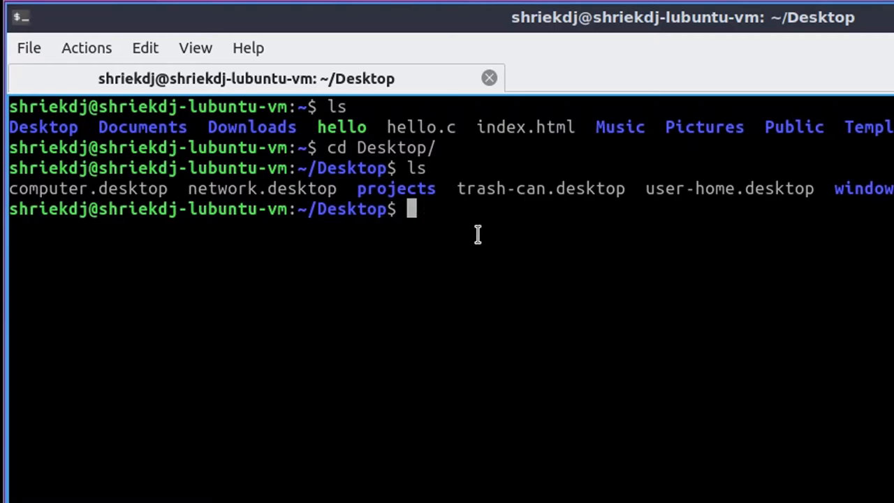
type("cd pro")
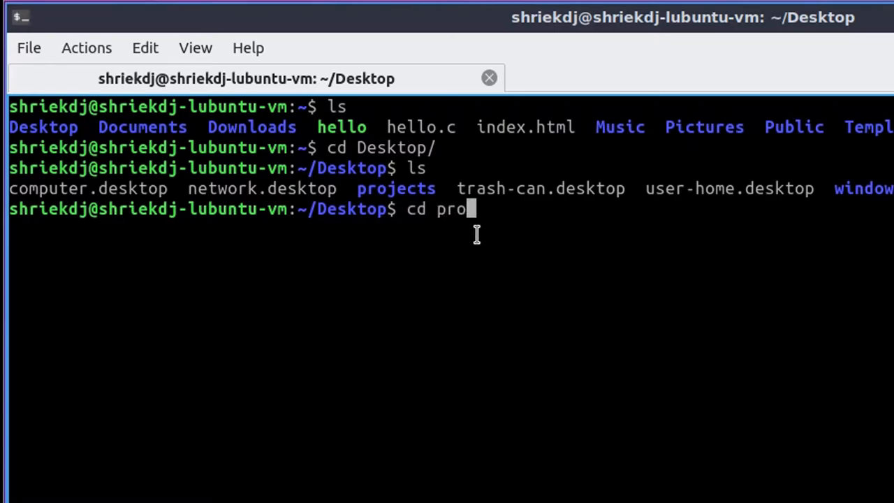
key("Return")
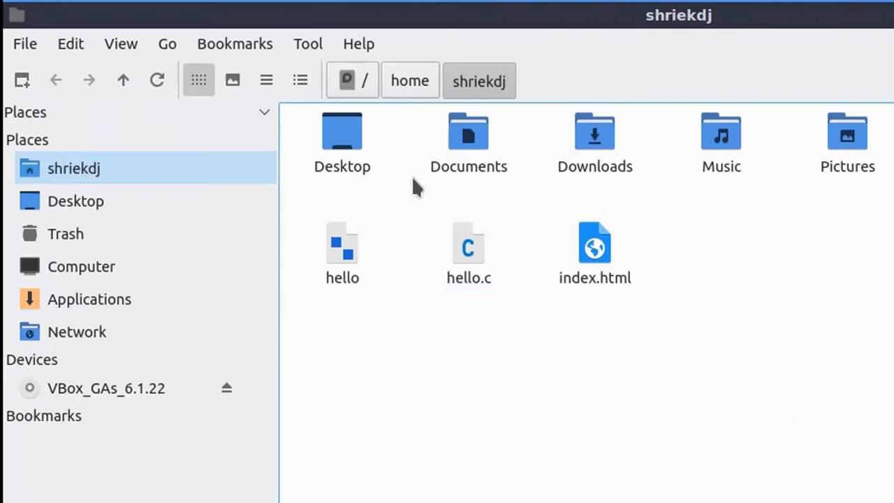
mouse_move(440, 175)
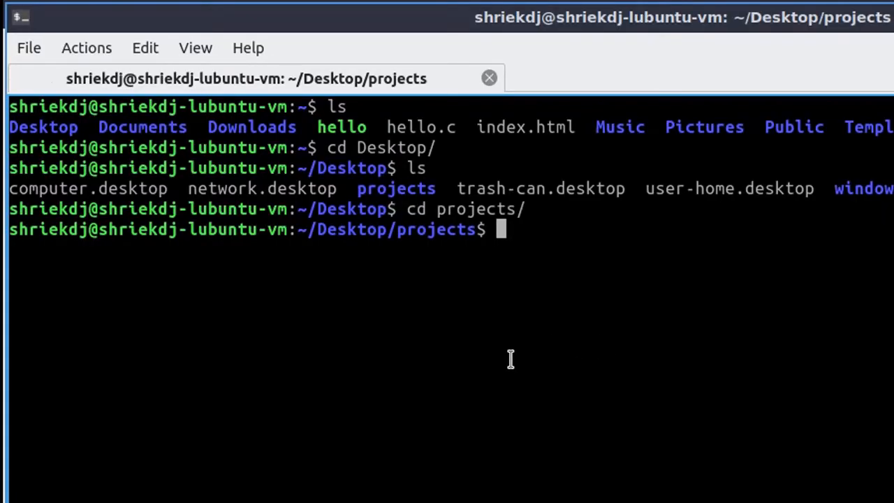
Step: Run mkdir hello-c inside projects and list the folder contents with ls
type("mk")
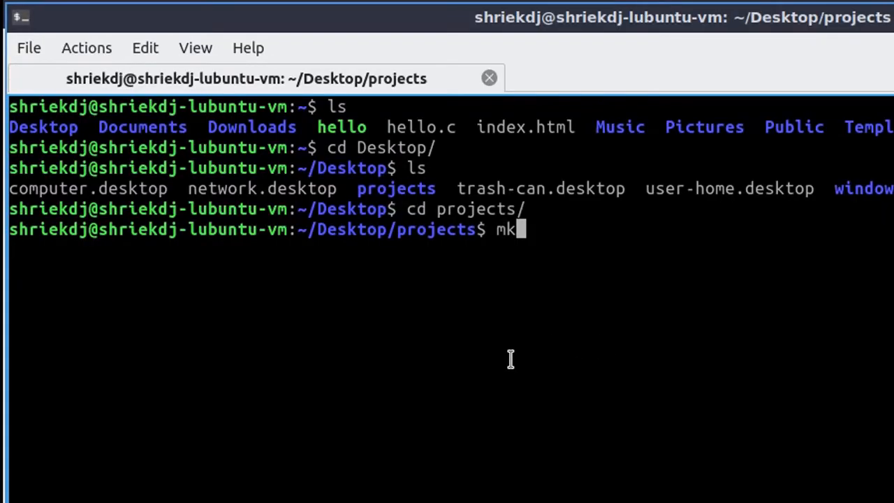
type("dir")
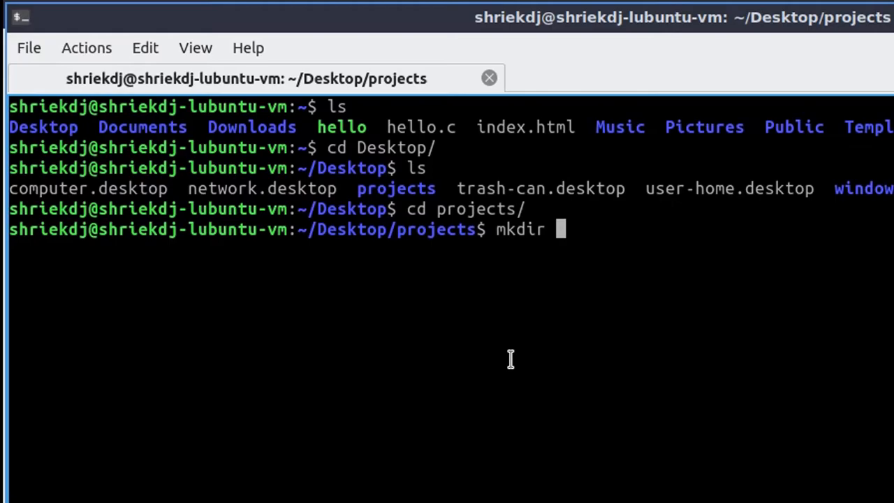
type("hello")
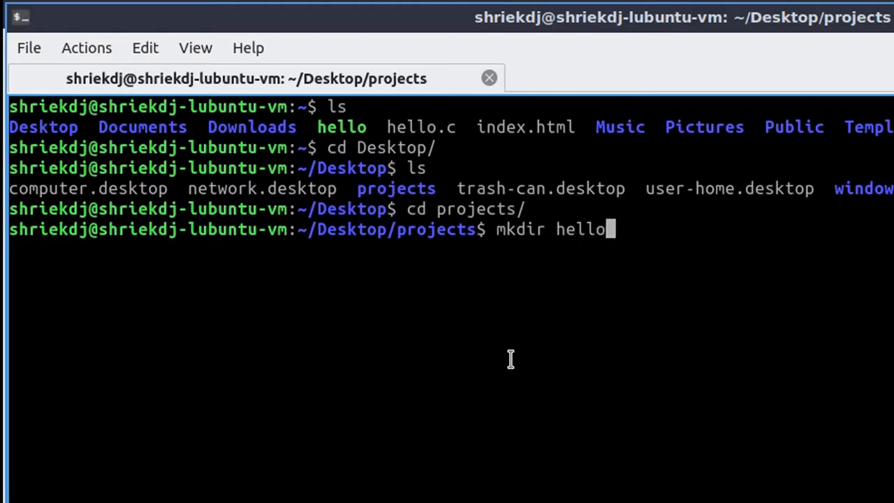
key("Return")
type("cd")
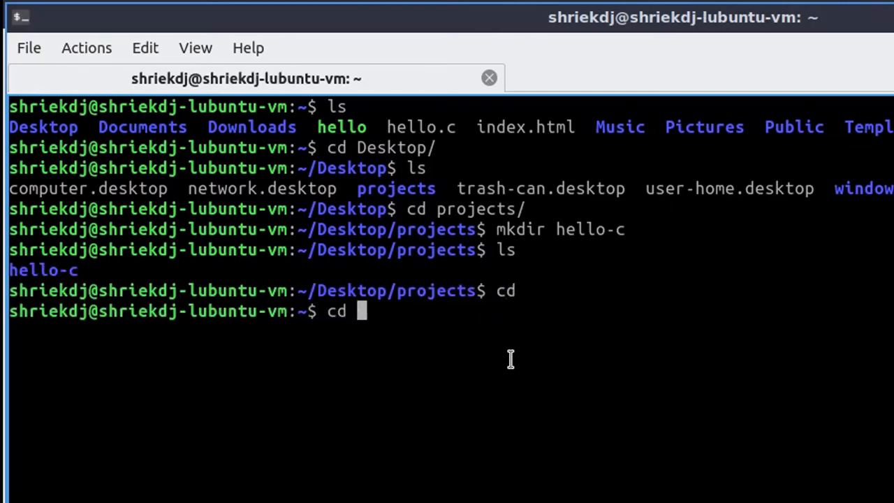
type("mkdir hello-c")
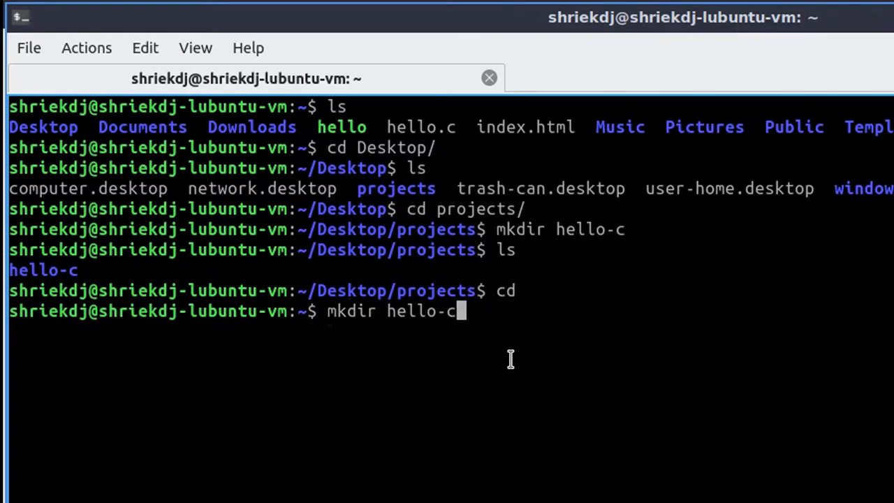
key("Return")
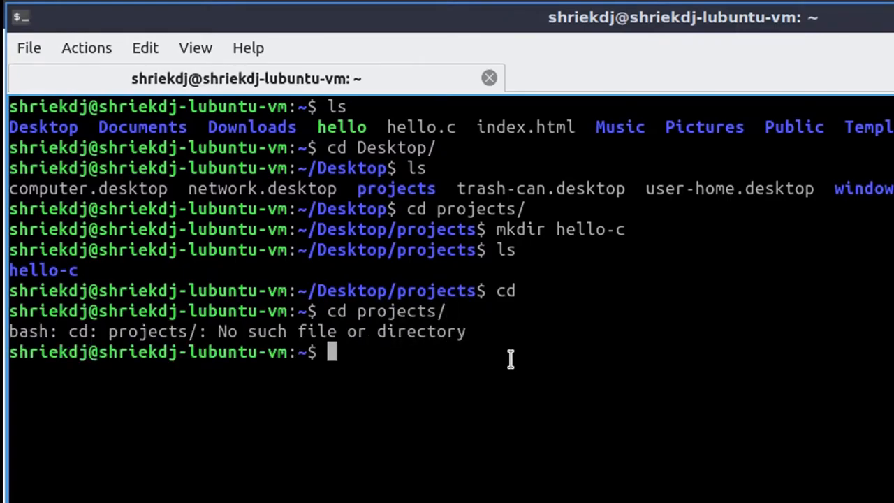
type("ls")
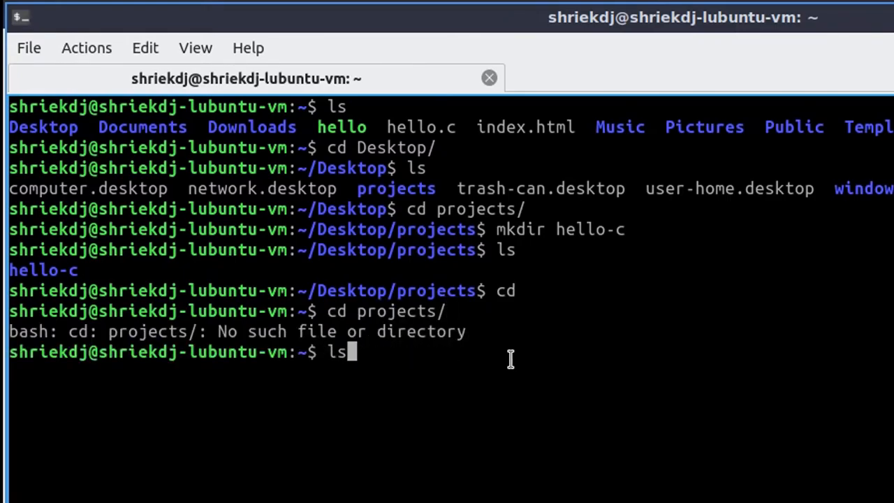
key("Return")
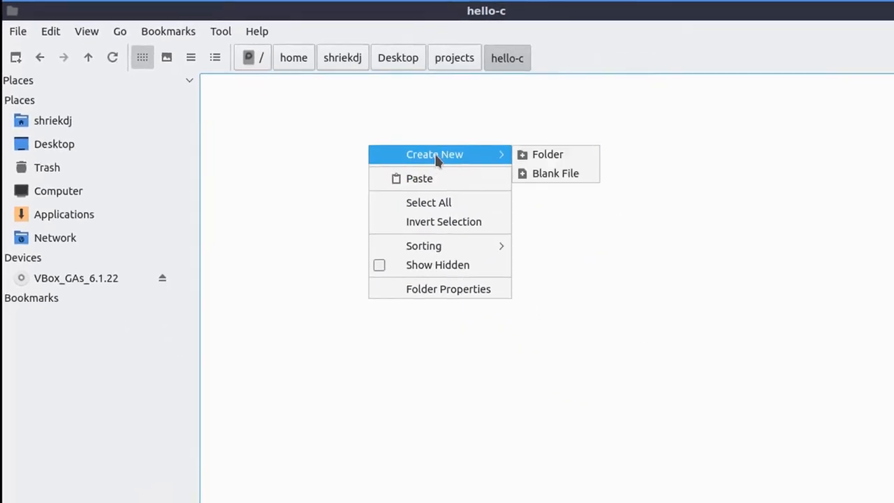
Step: Create a blank file named hello.c in hello-c and open it in the editor
left_click(555, 173)
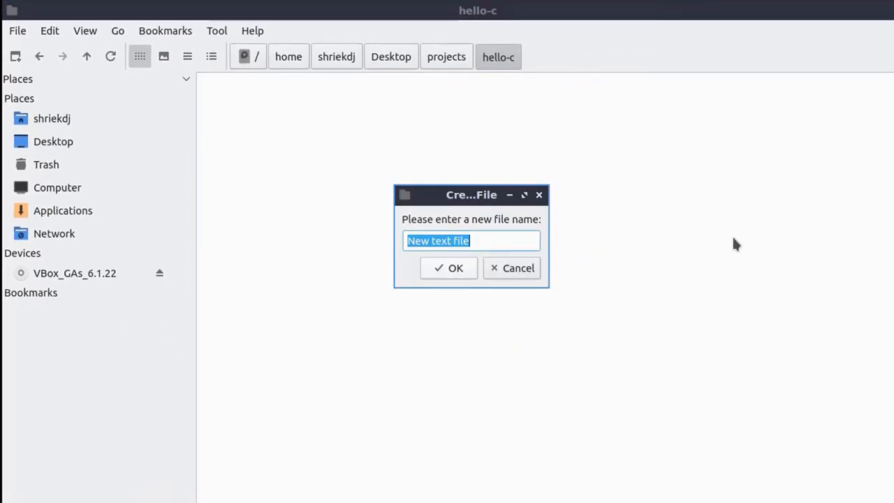
left_click(448, 267)
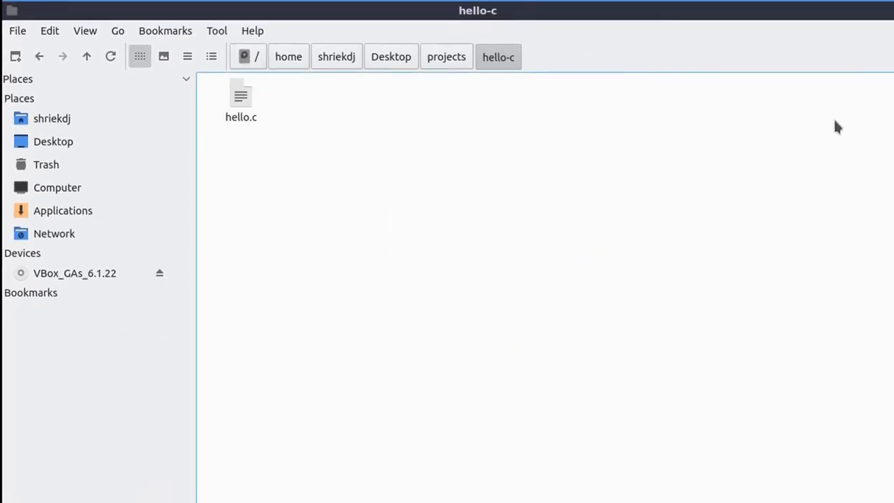
double_click(240, 94)
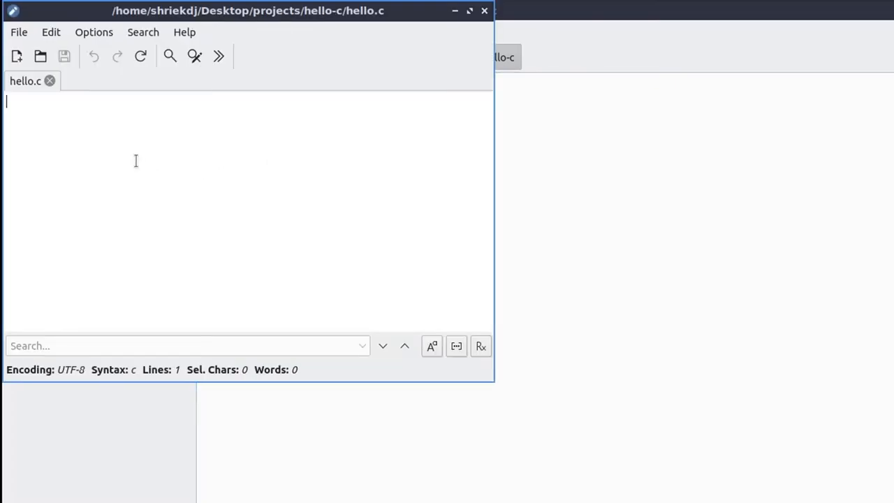
Step: Type #include <stdio.h>, int main() and a printf of "Hello World" into hello.c
type("#")
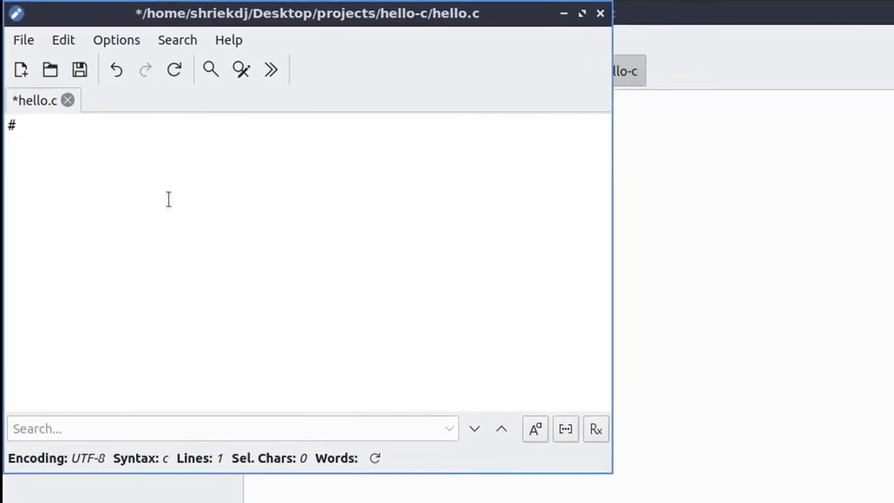
type("include")
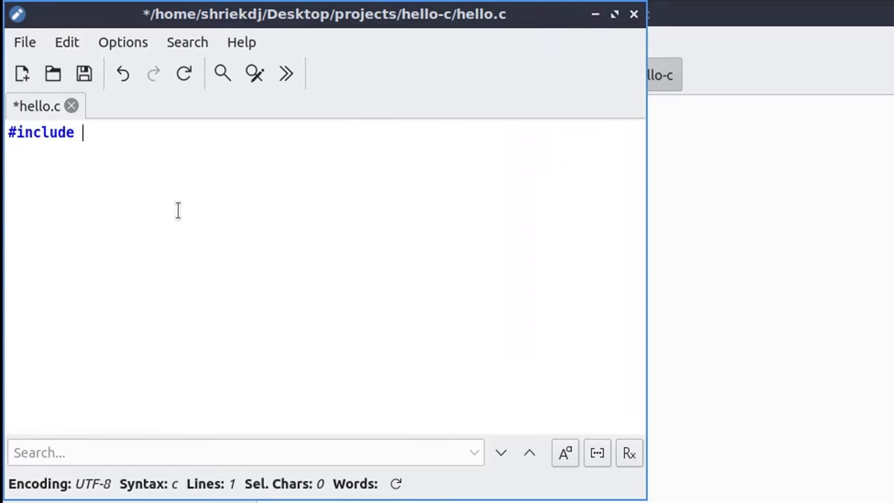
type("<stdi")
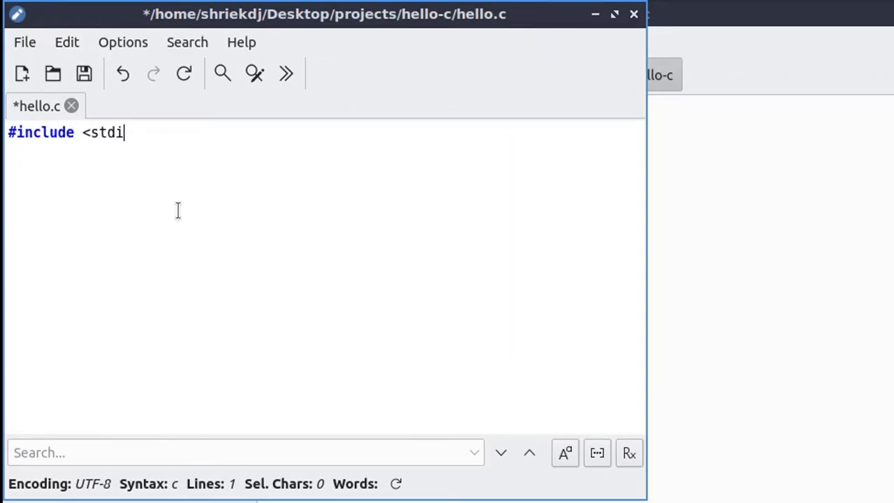
type("o.h>")
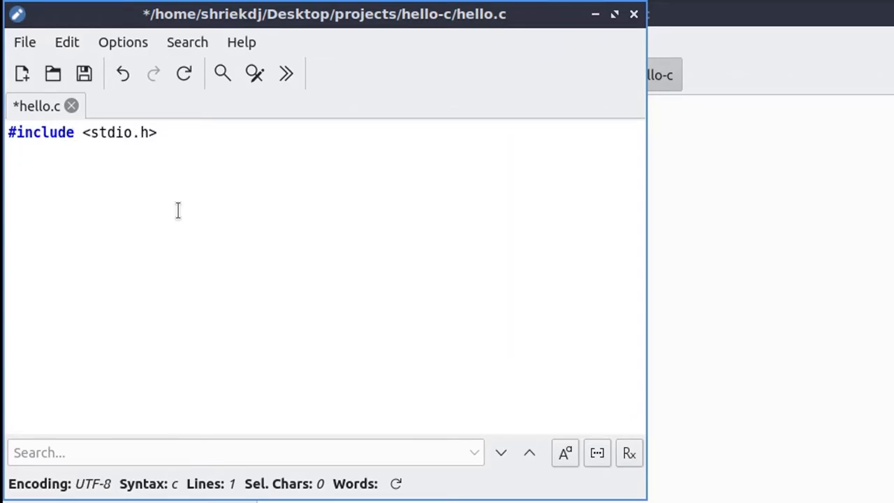
type("int main() {")
type("printf(\"")
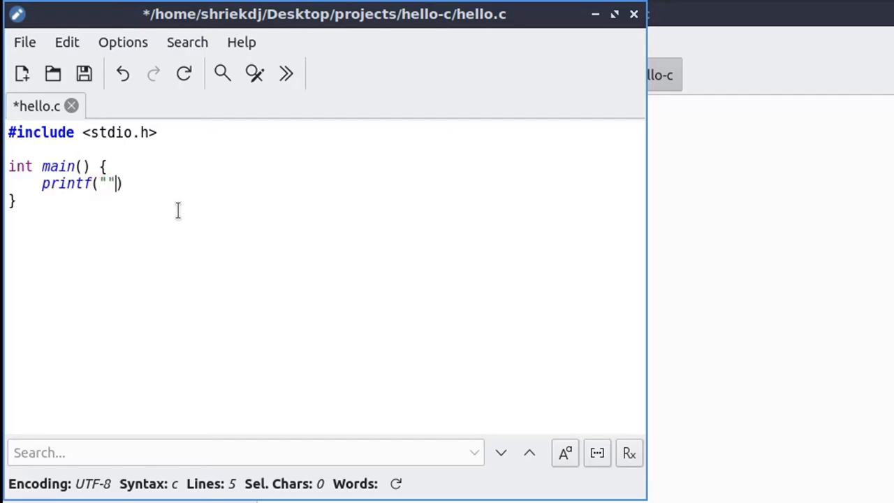
type("Hello World")
type("return 0;")
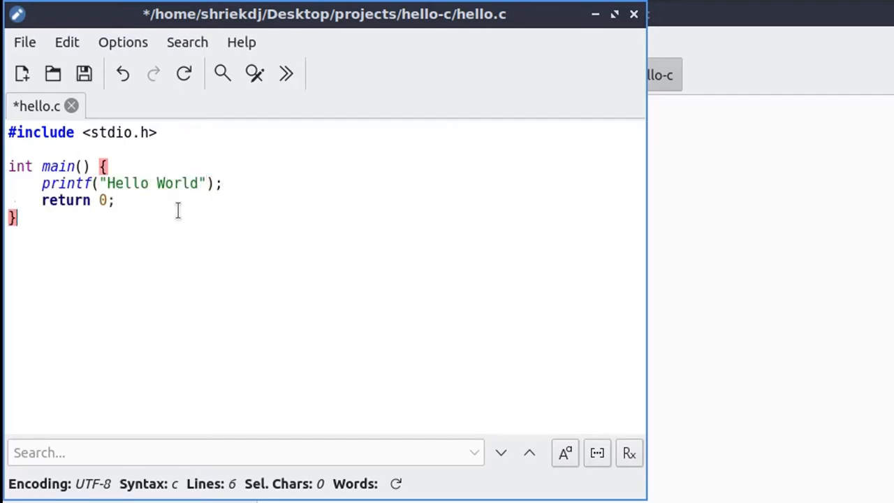
left_click(24, 42)
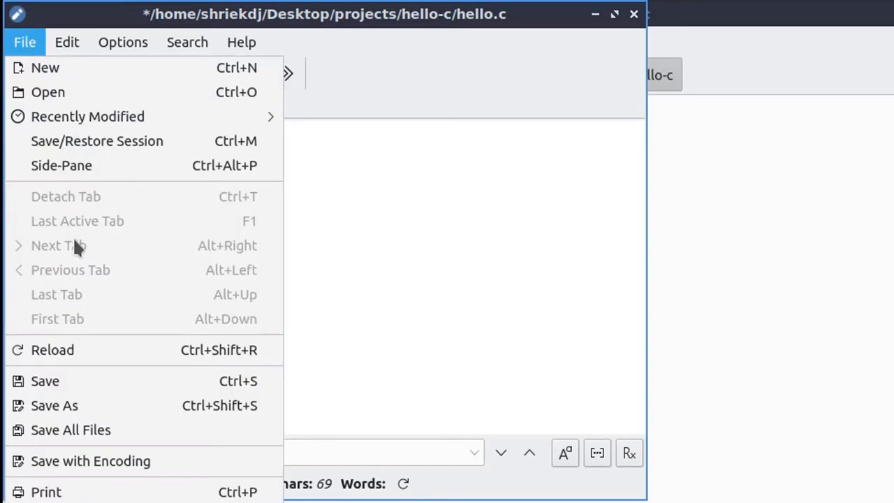
mouse_move(44, 68)
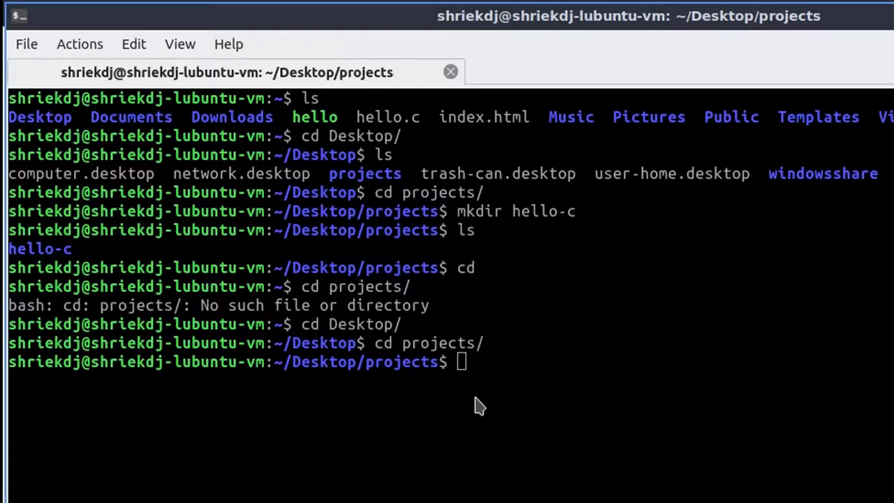
Step: Cancel the stray note about compiling the C file with Ctrl+C in Desktop/projects
type("g")
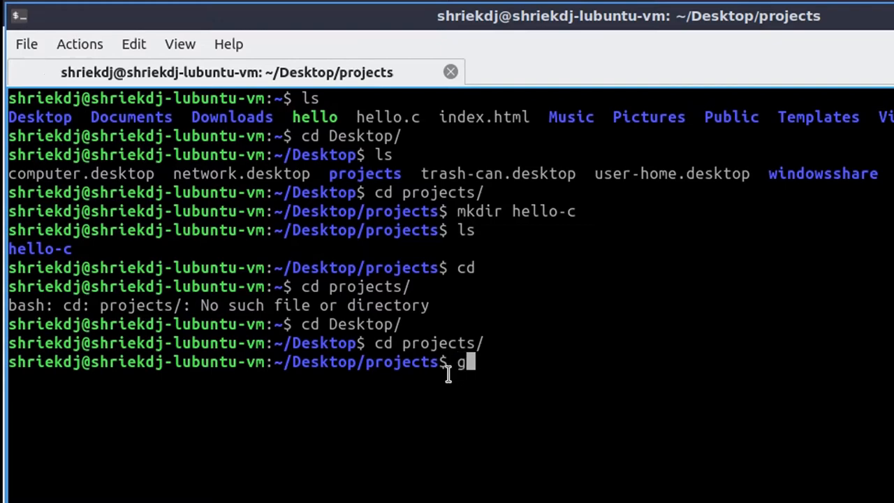
type("let[")
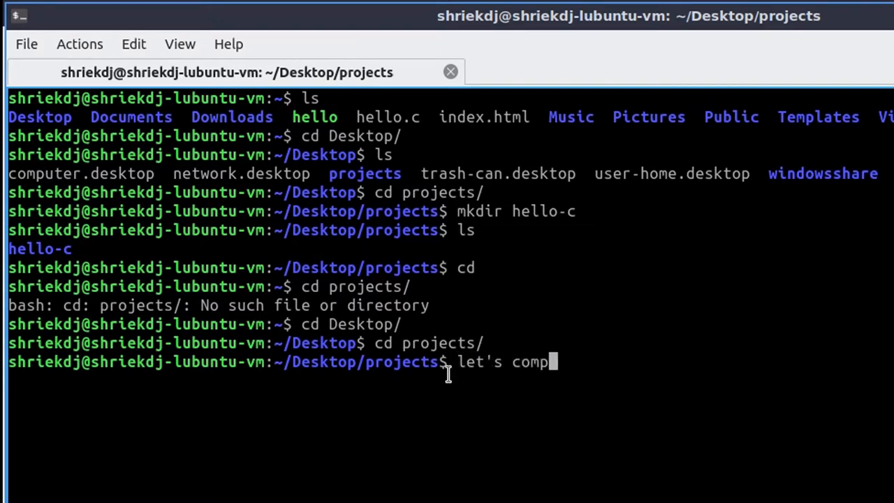
type("ile the c file")
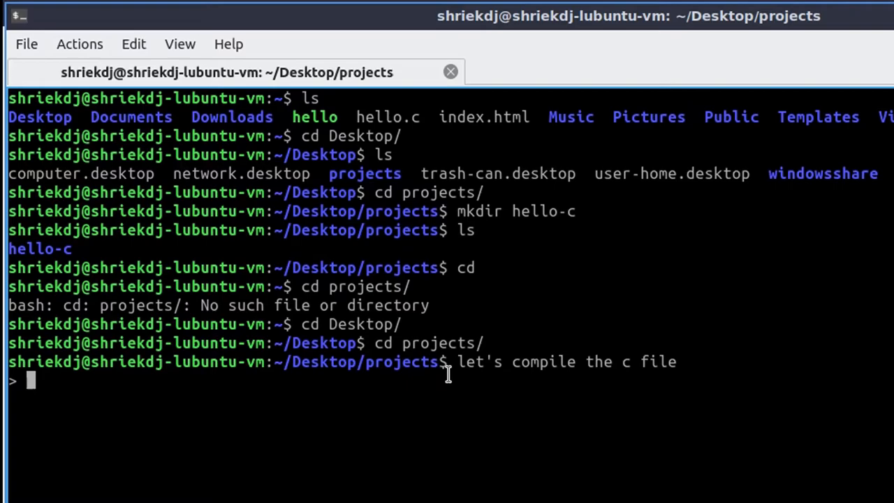
key("ctrl+c")
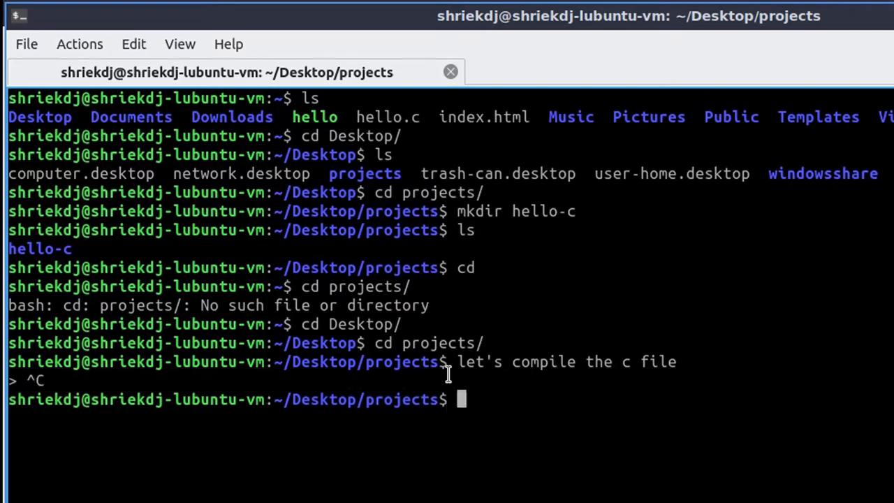
Step: Type gcc hello.c -o at the prompt, erasing stray comment words
type("gc")
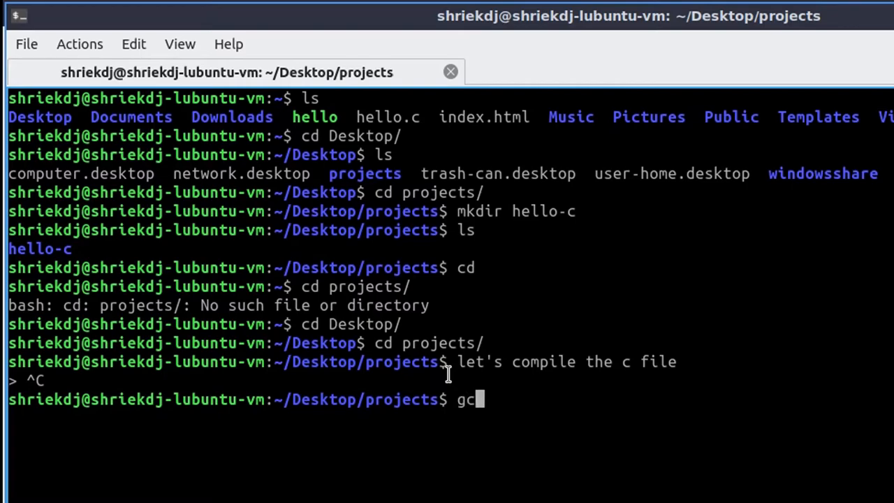
type("c")
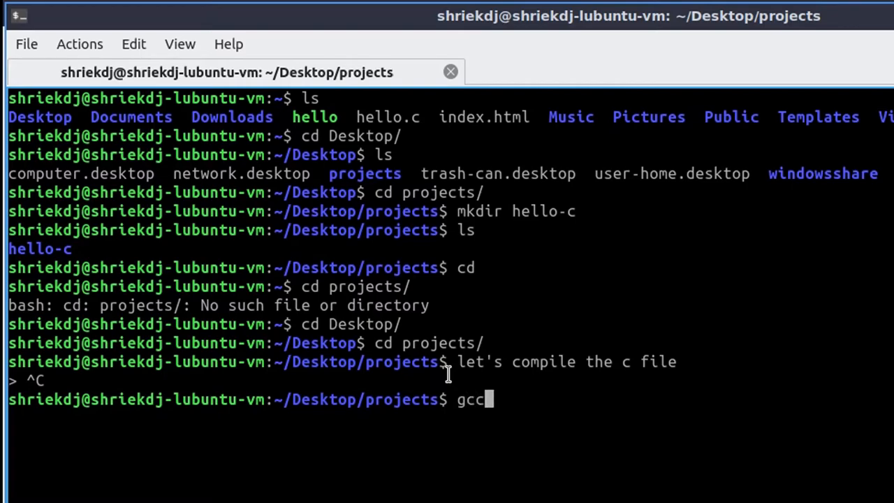
type("for comp")
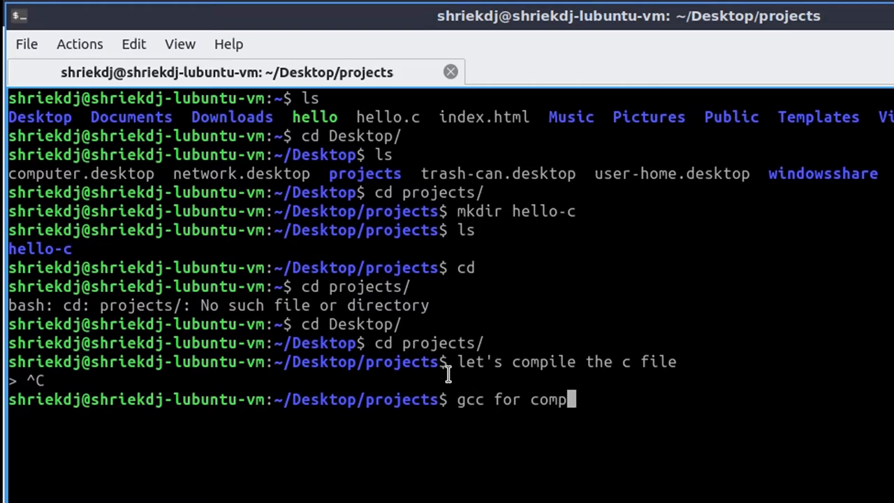
key("BackSpace")
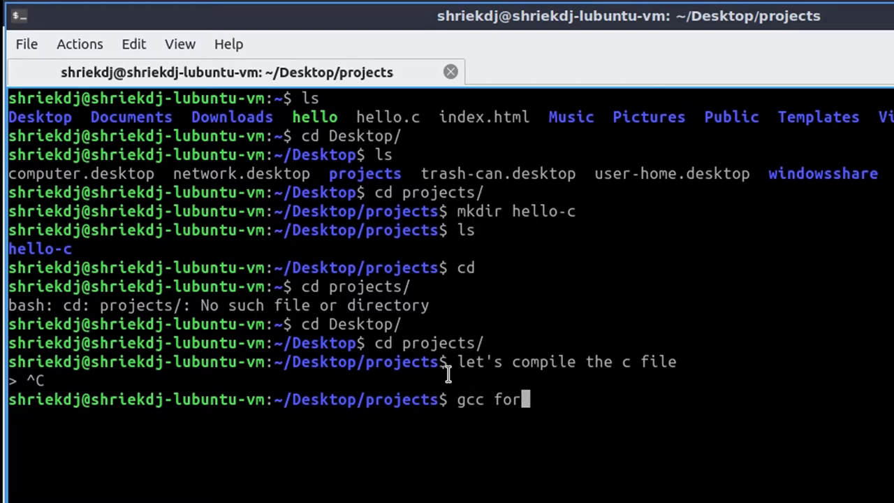
type("hel")
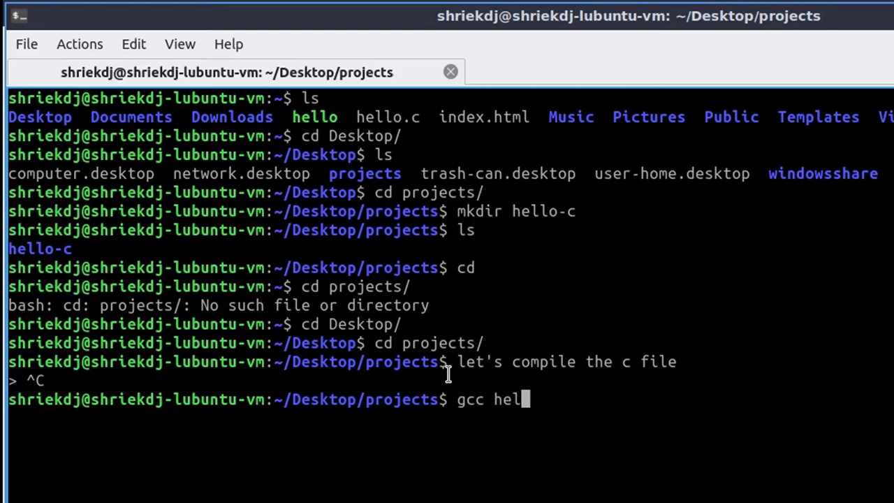
type("lo.c")
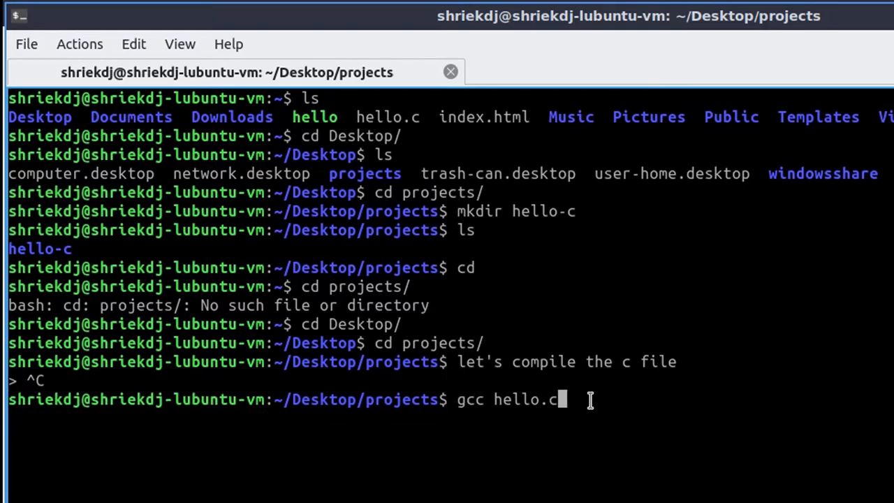
type("filenam")
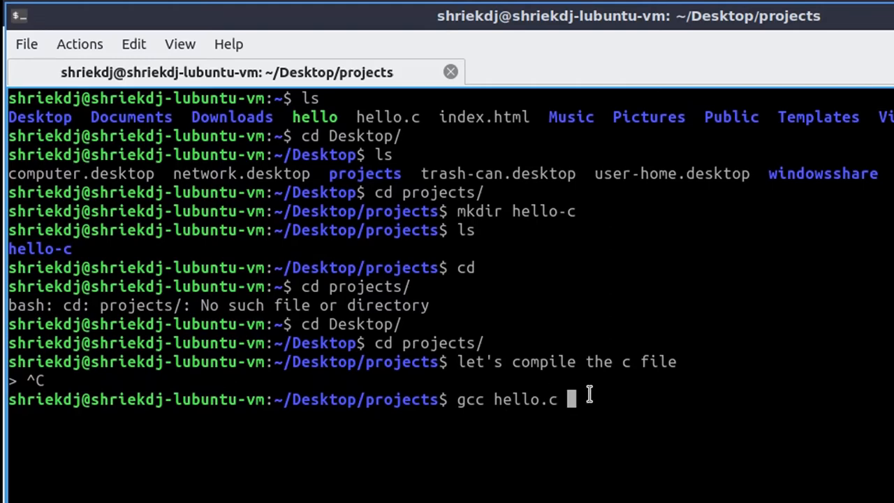
type("-o")
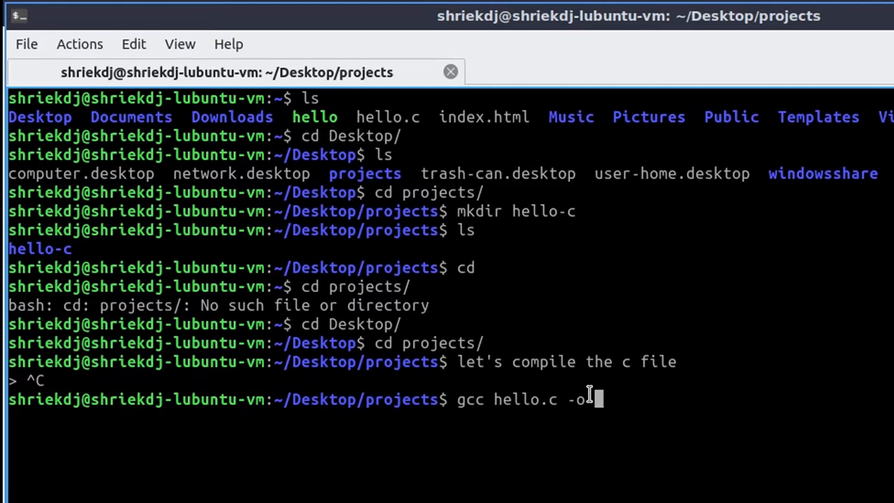
Step: Name the output helloWorld and run the compile, which reports hello.c missing
type("after th")
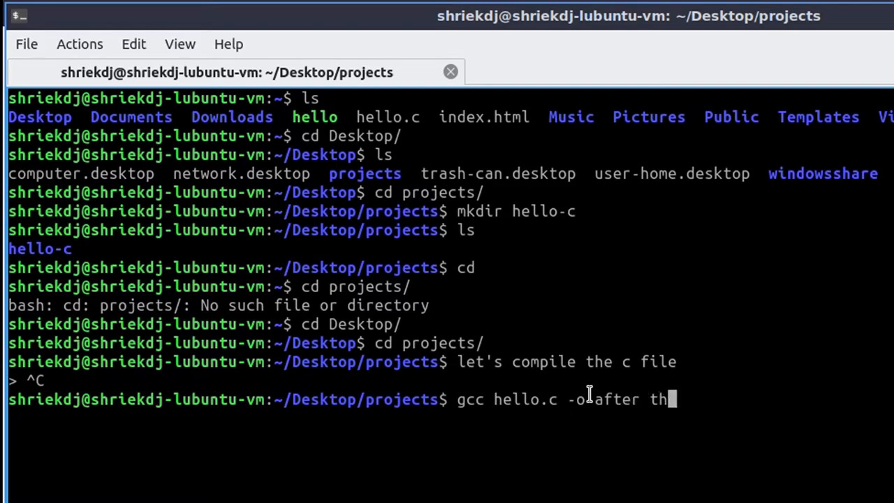
type("is the")
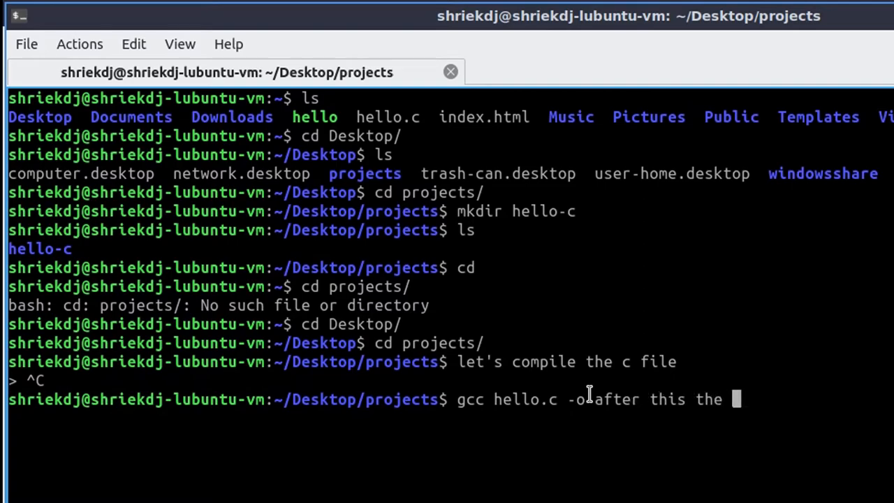
type("compi")
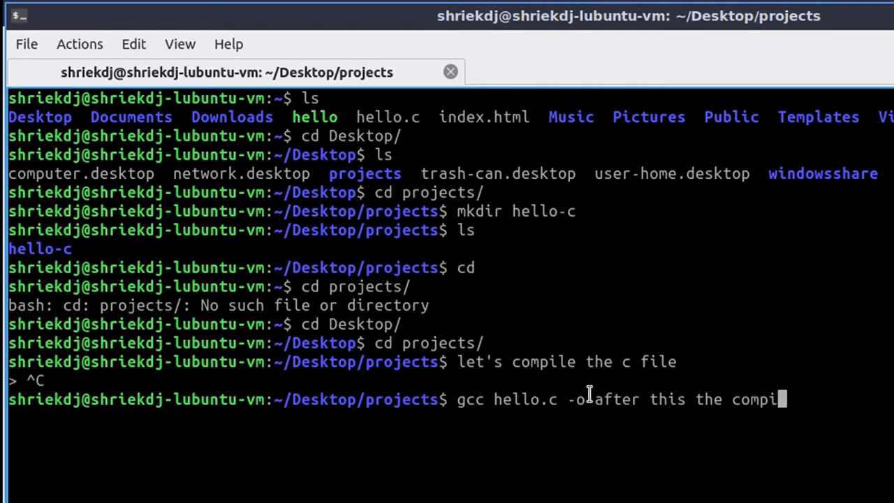
type("led pro")
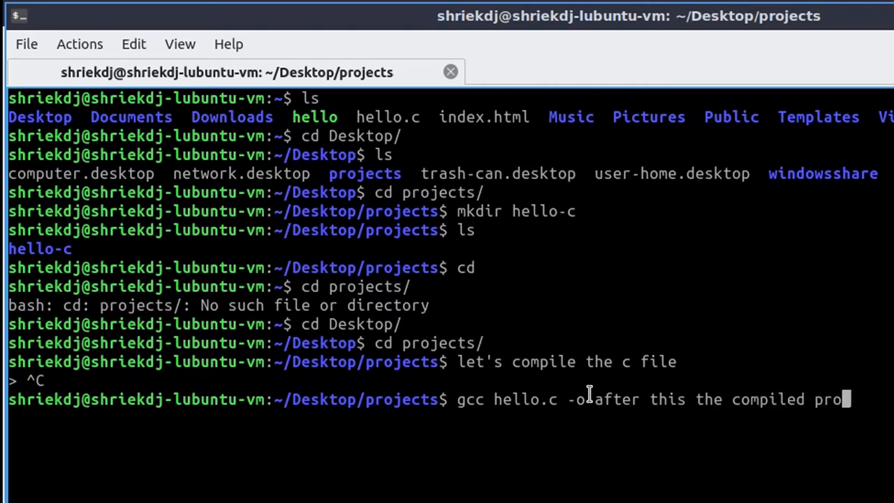
type("gram n")
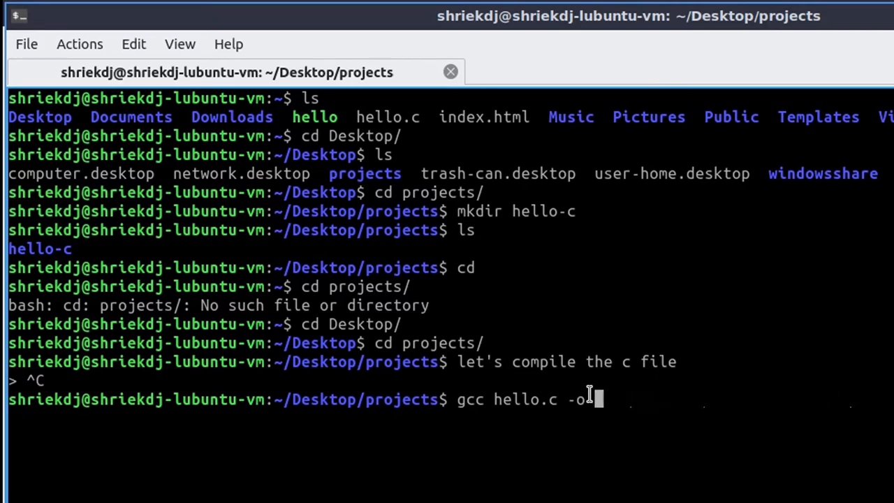
type("hello")
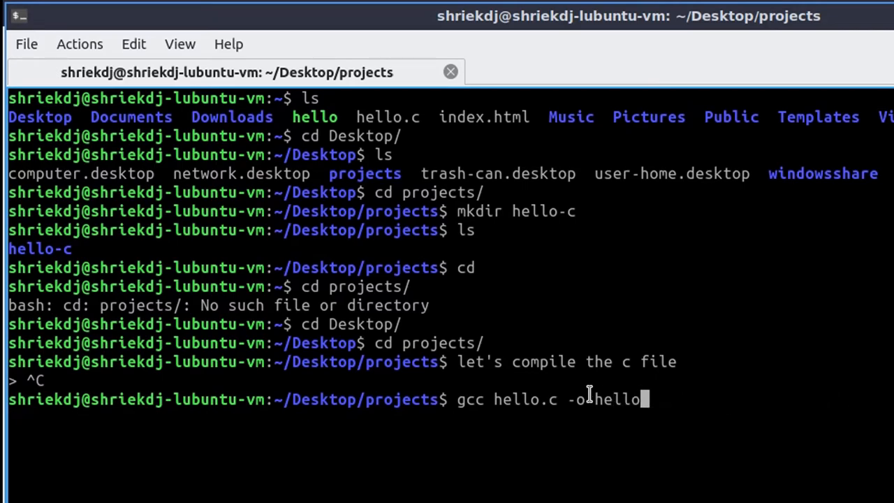
type("World")
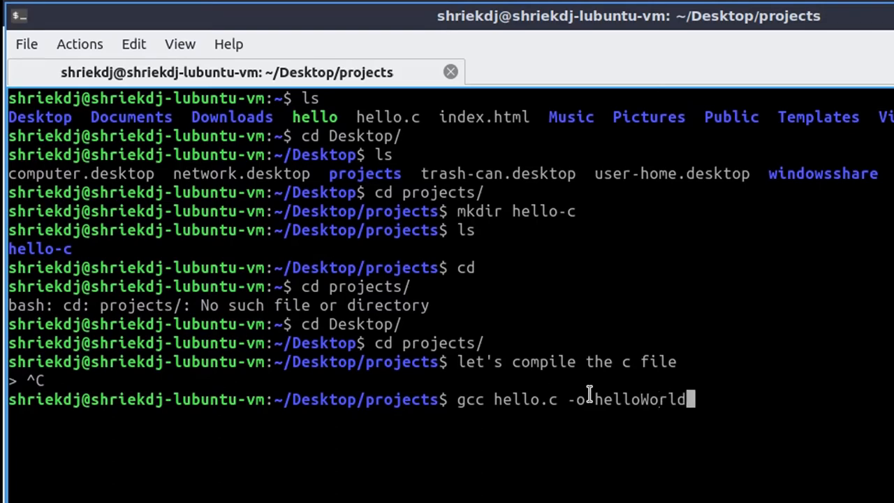
key("Return")
type("c")
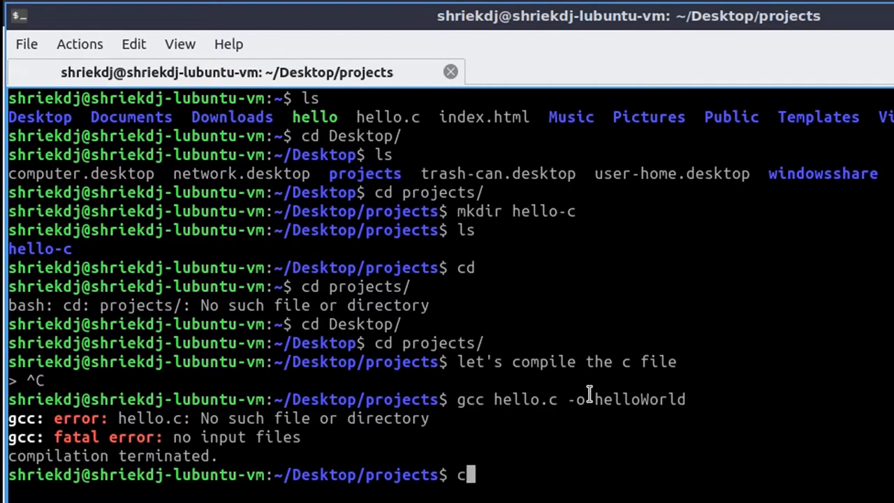
type("d")
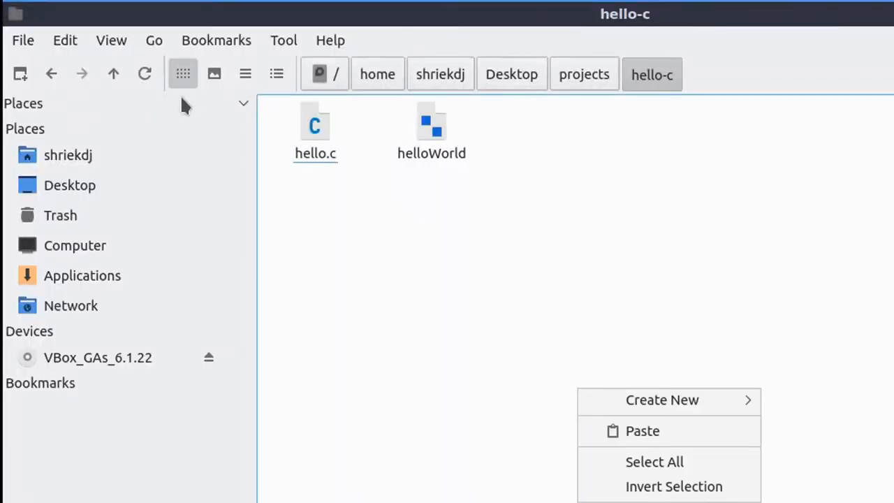
right_click(430, 126)
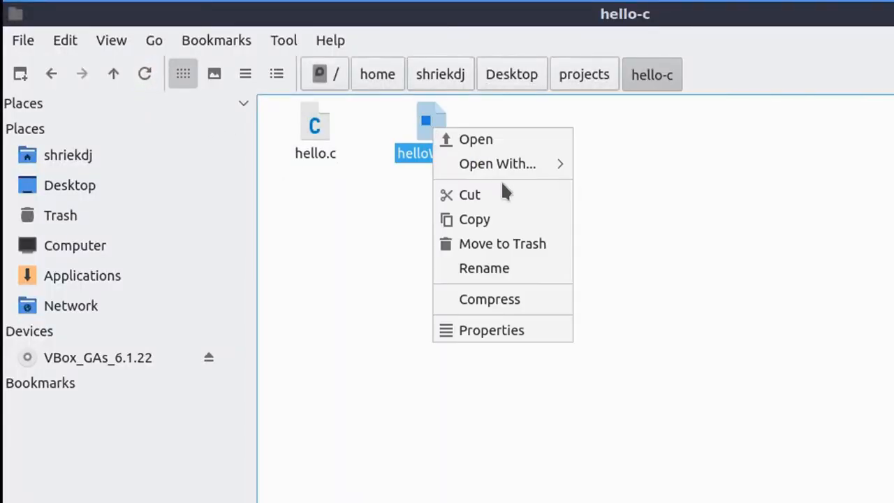
left_click(491, 330)
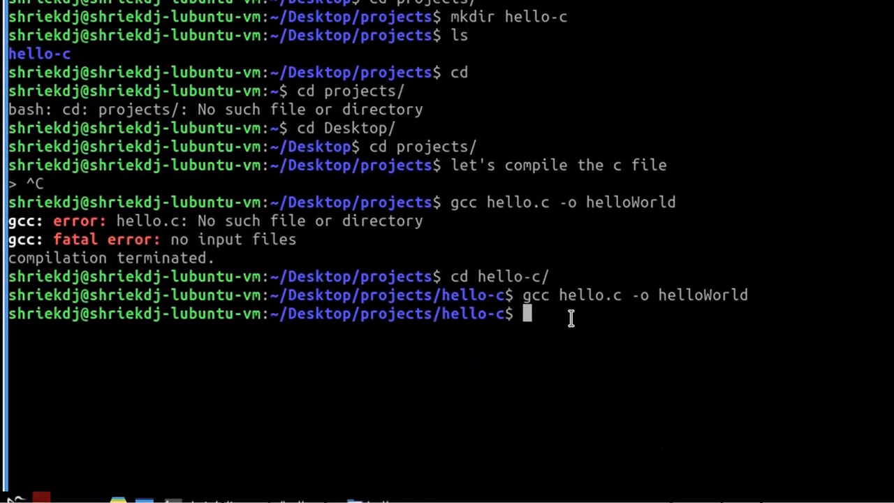
Step: Try running .\helloWorld, which fails with 'command not found'
type(".\\")
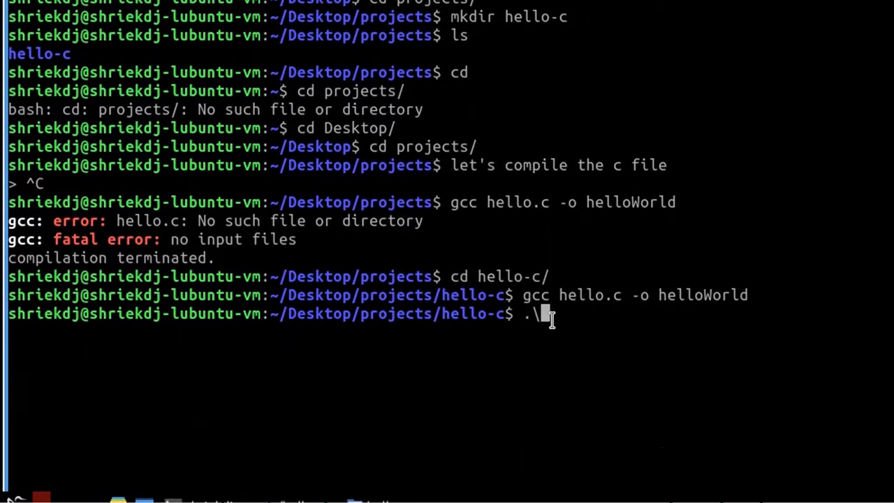
type("hello")
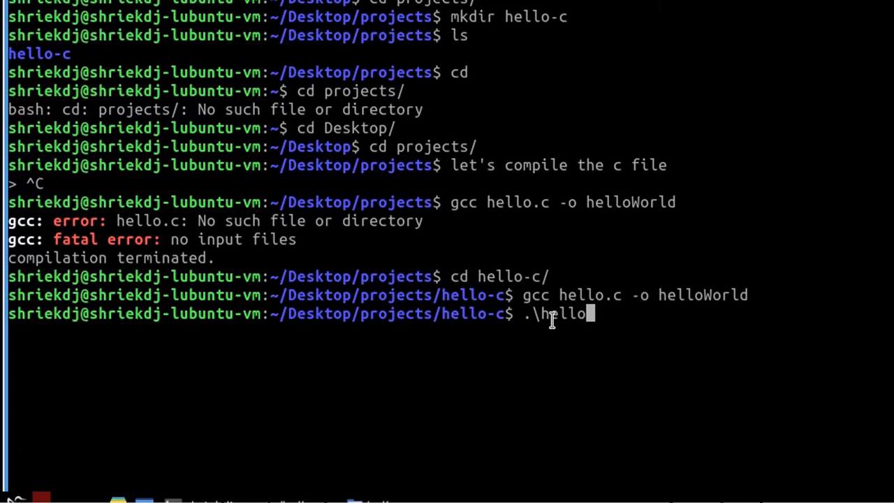
type("World")
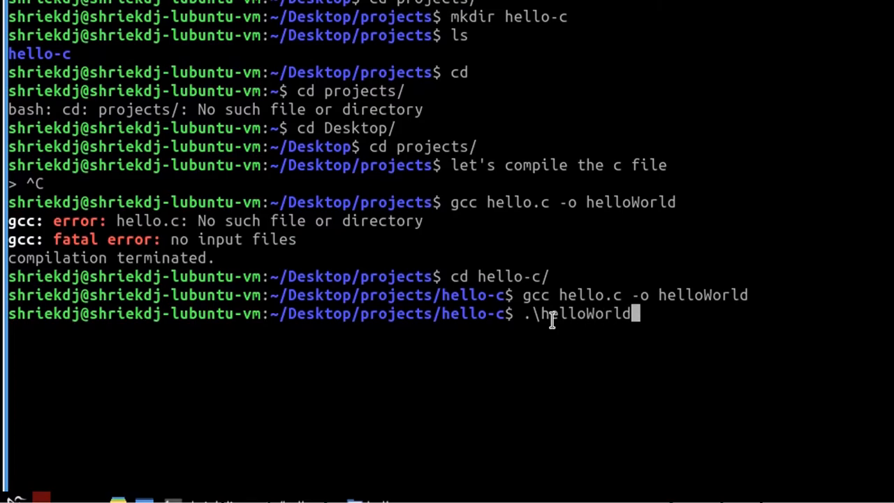
double_click(589, 294)
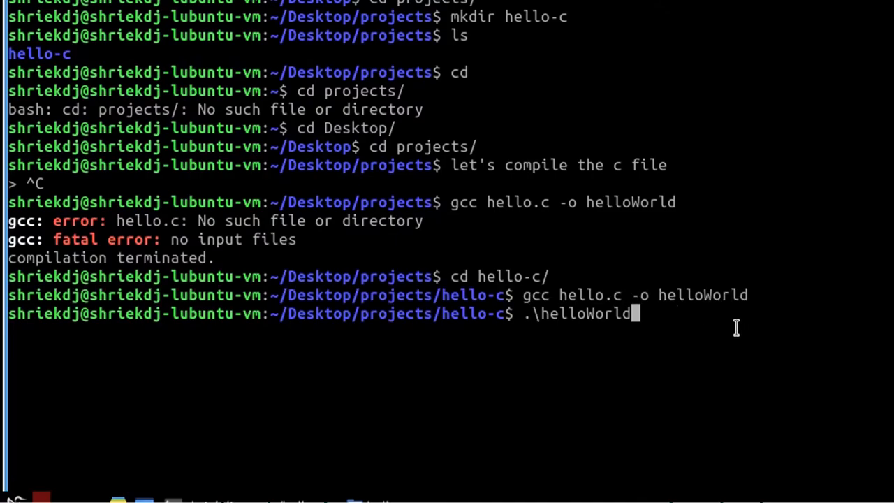
key("Return")
type(".\\helloWorld")
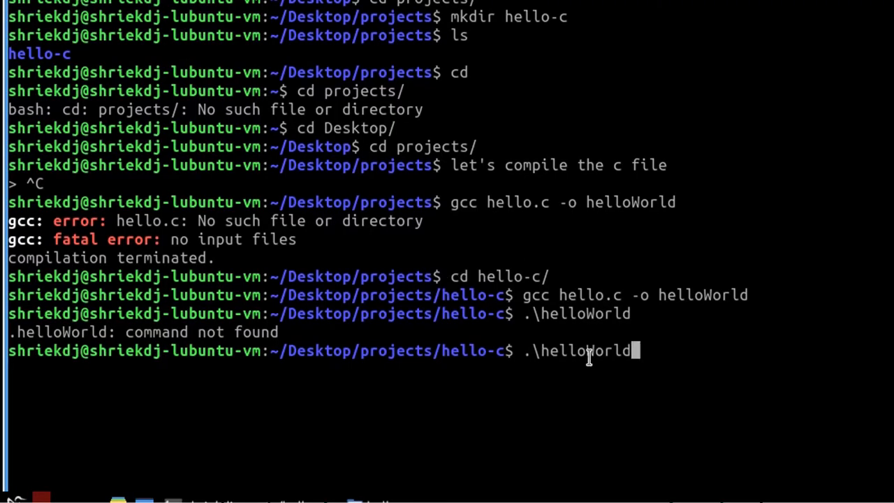
Step: Clear the line and run the corrected ./helloWorld command
key("ctrl+c")
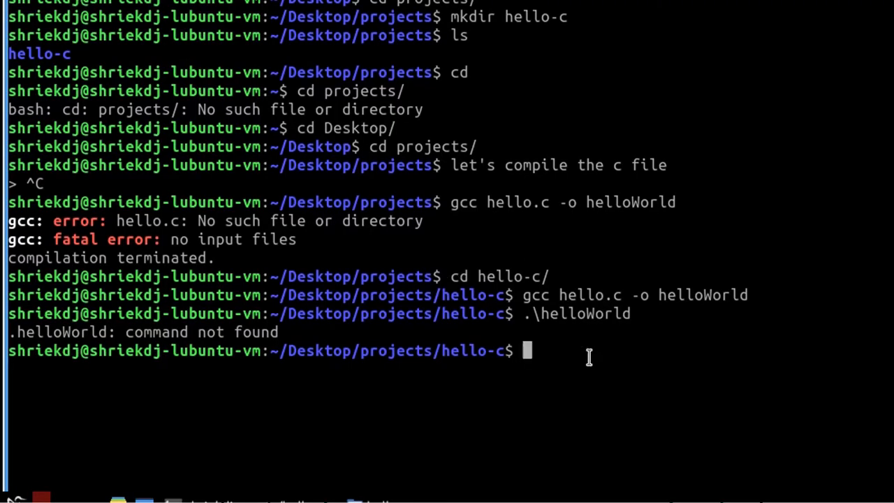
type(".\\helloWorld")
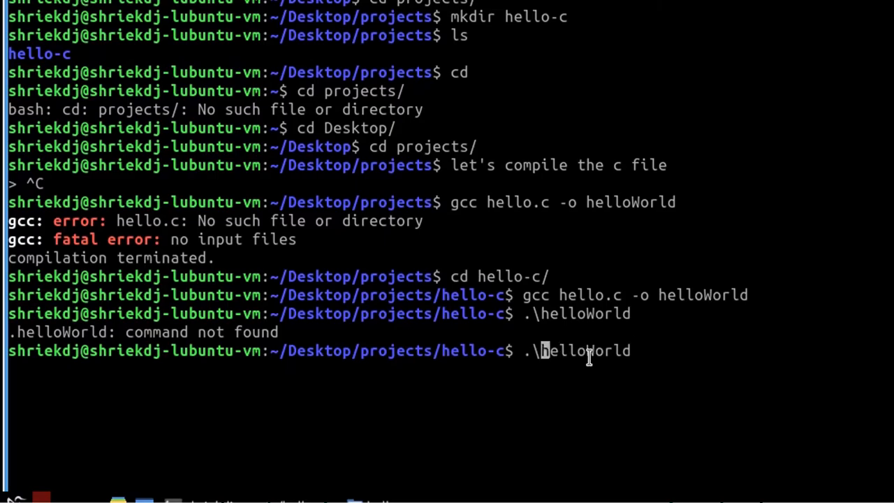
type("/")
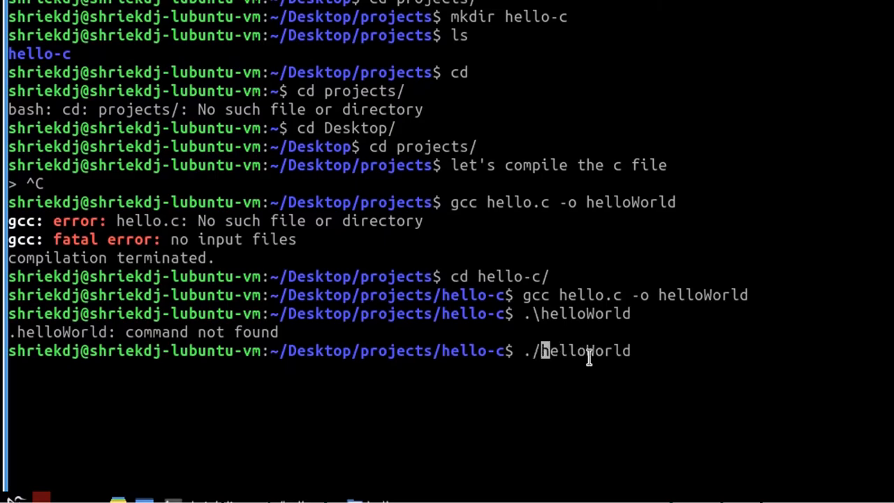
key("Return")
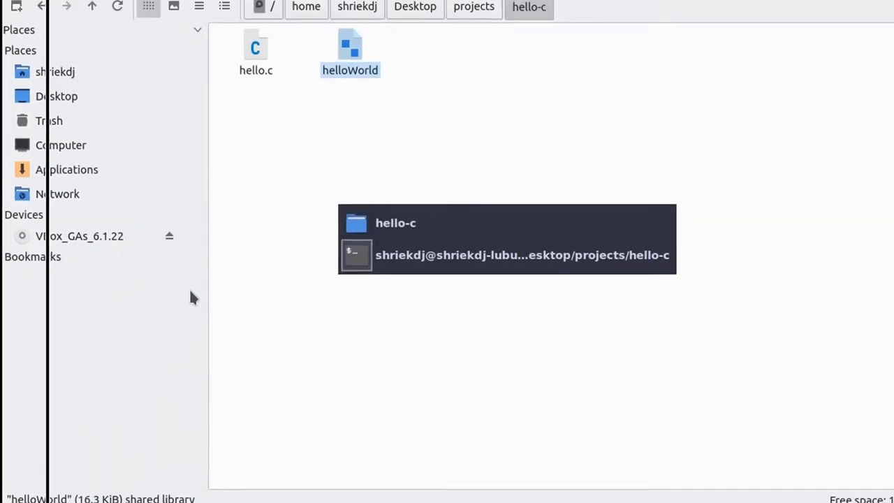
Step: Leave the file manager for the QTerminal window showing the Hello World output
double_click(256, 47)
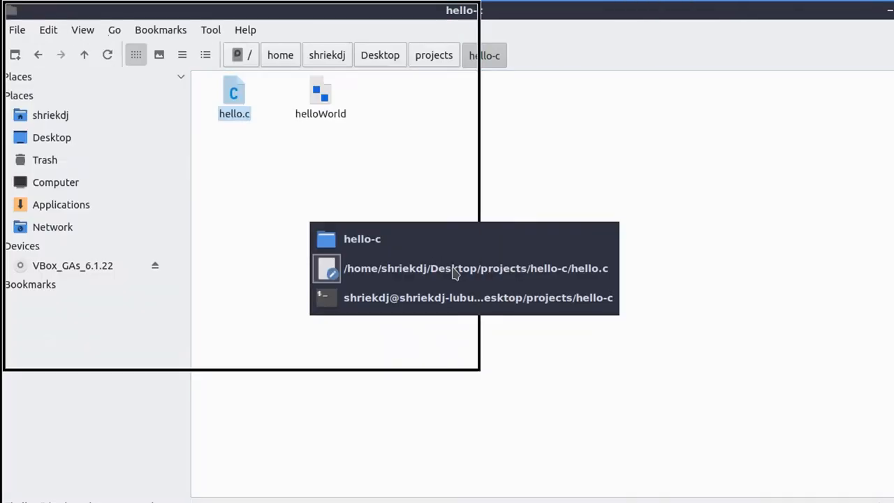
left_click(478, 297)
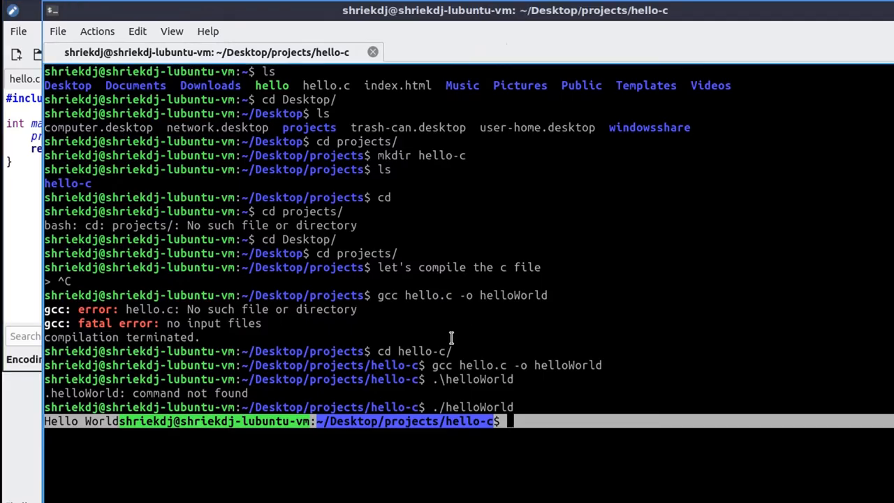
Step: Run ./helloWorld, recompile hello.c with gcc, and get 'Hello Worldsfdsd' printed
type("./helloWorld")
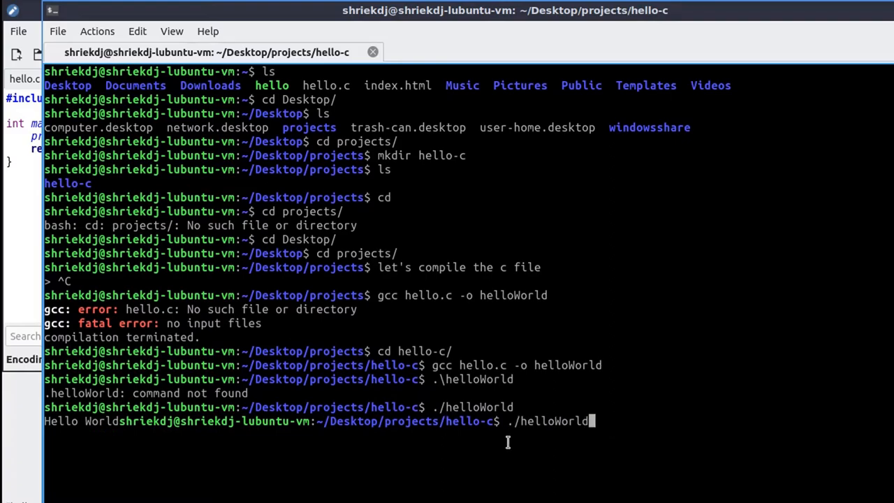
key("Return")
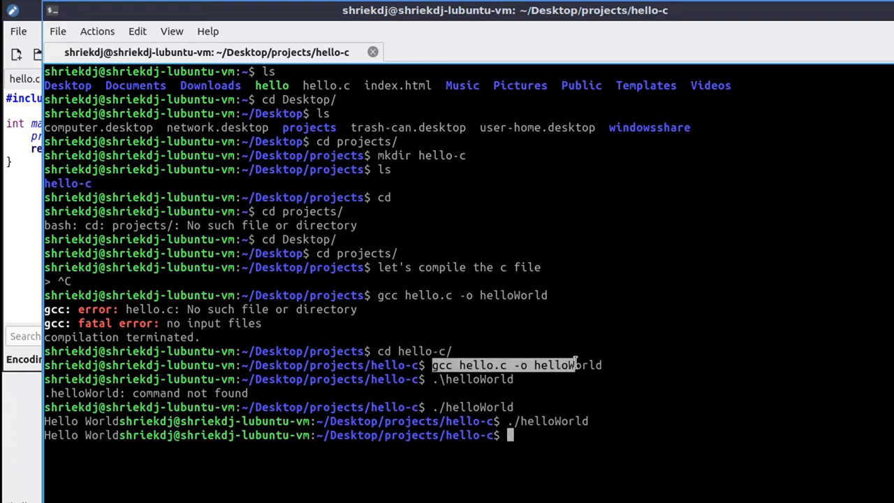
type("gcc hello.c -o helloWorld")
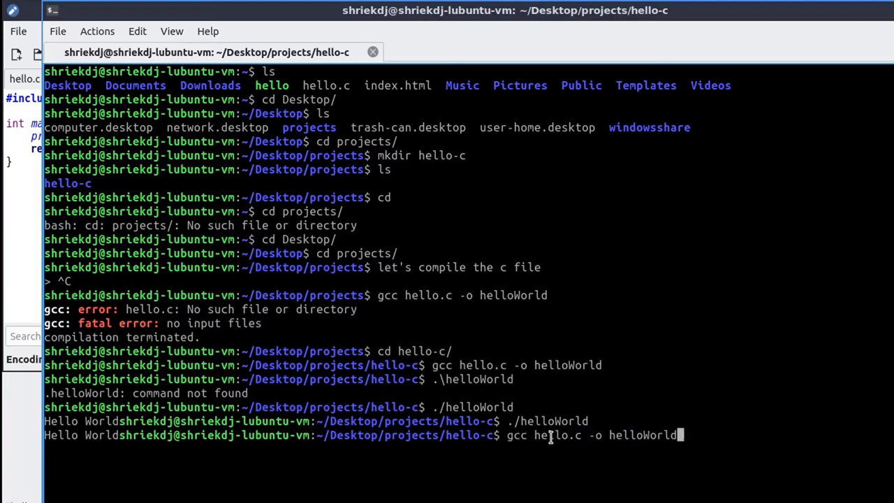
key("Return")
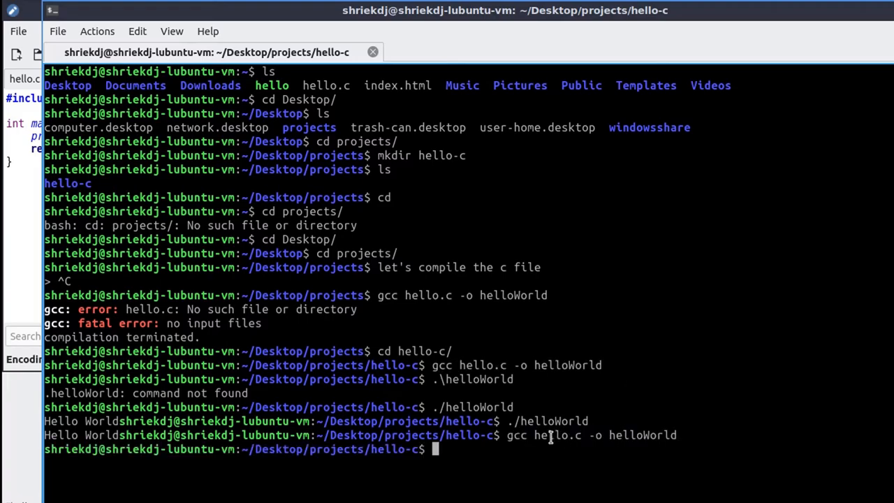
key("Return")
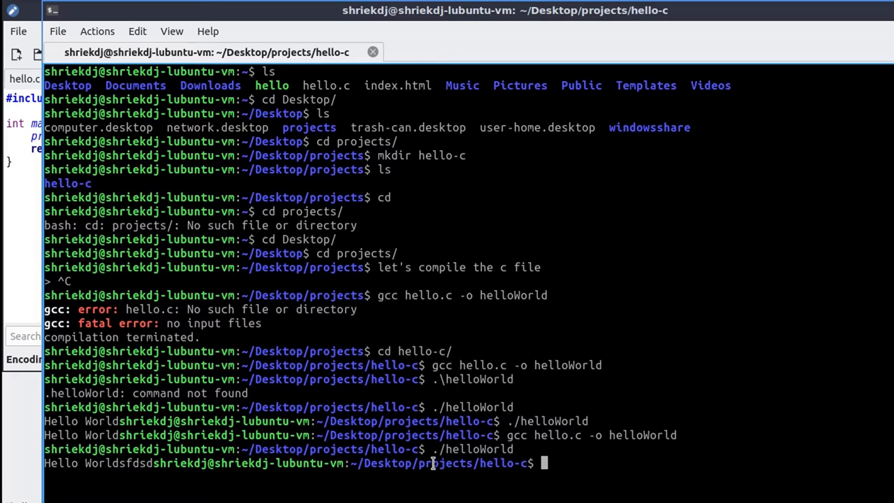
mouse_move(67, 159)
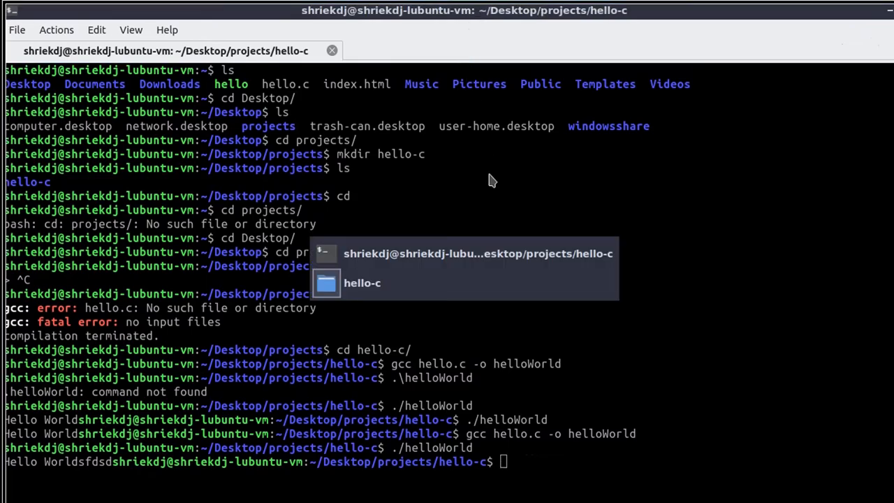
mouse_move(396, 314)
type("cd ..")
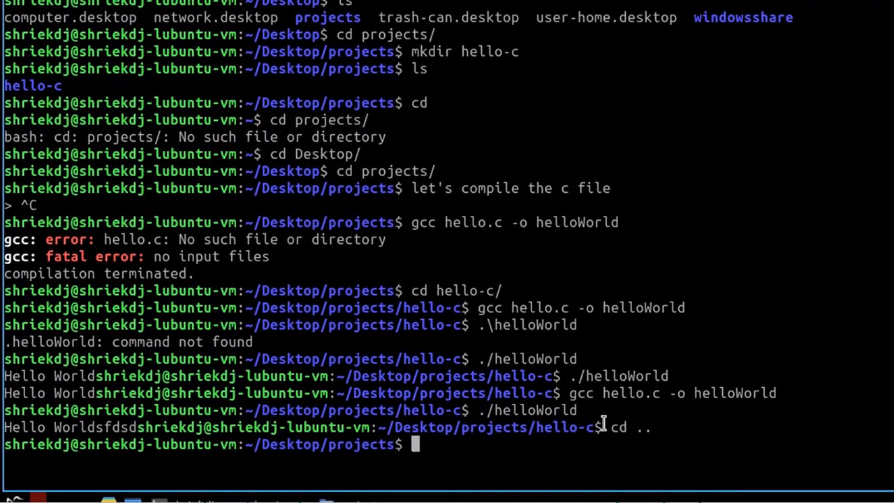
Step: Enter mkdir hello-cpp to make the hello-cpp folder in projects
type("m")
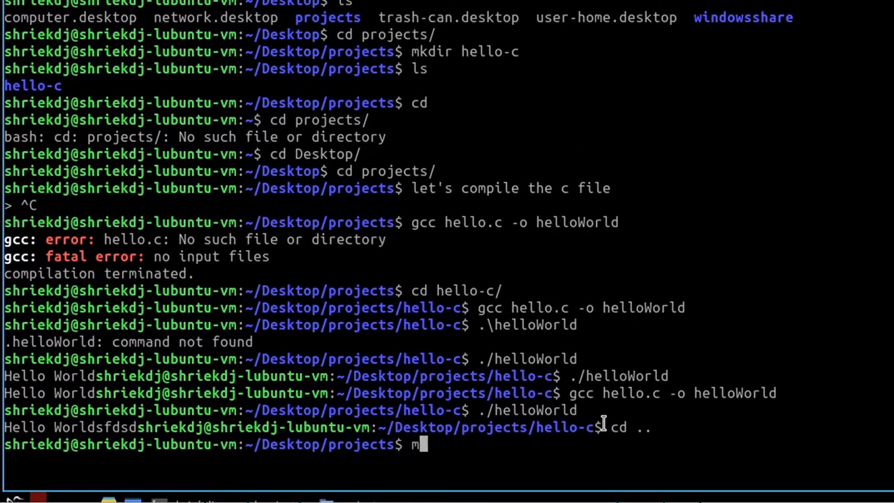
type("kdir hel")
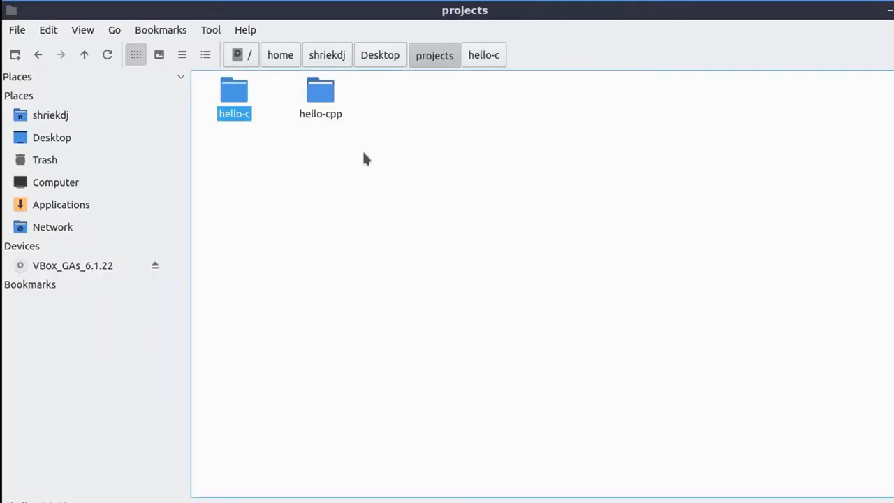
Step: Check the projects folder in the file manager and open hello-cpp
right_click(363, 161)
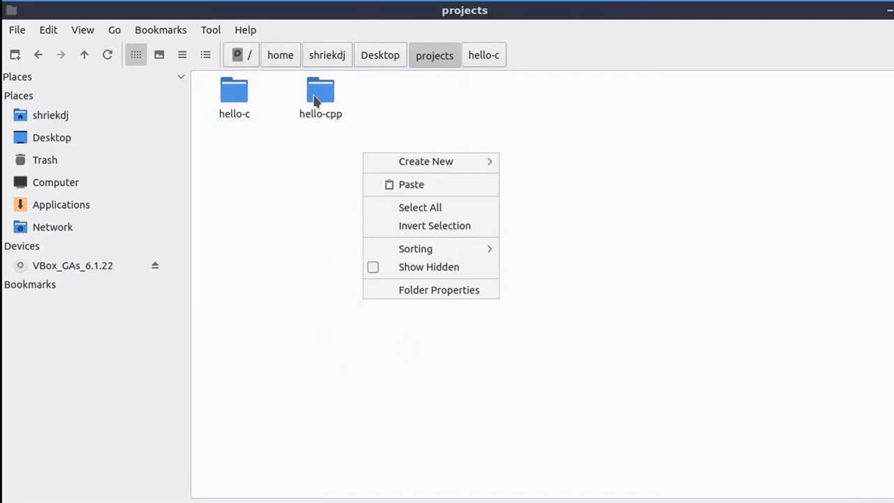
double_click(320, 94)
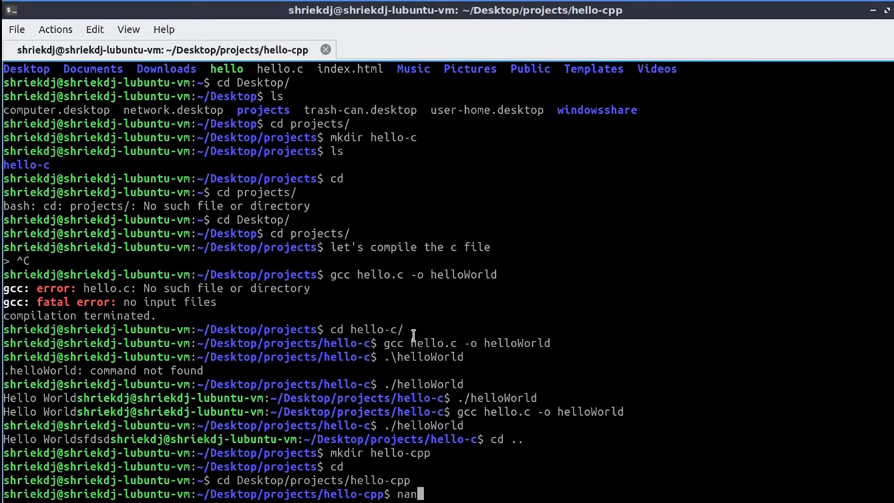
Step: Write the #include <iostream> Hello World program in nano and save it as hello.cpp
type("o")
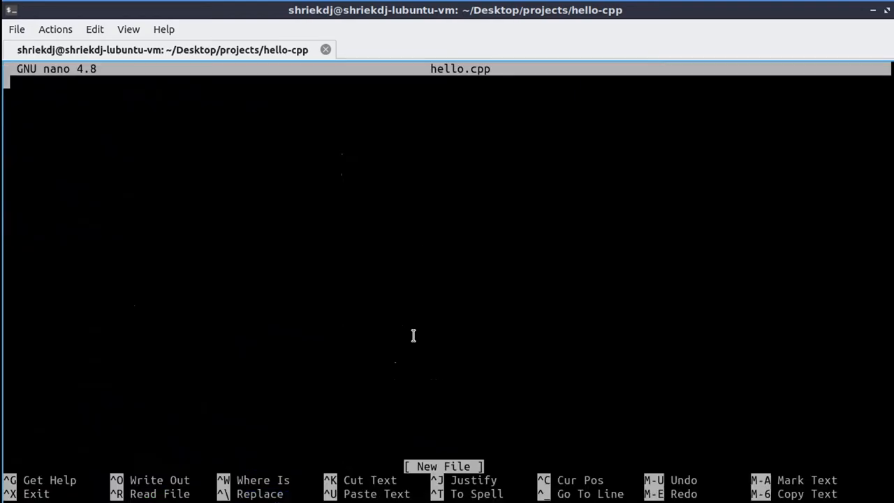
type("#include")
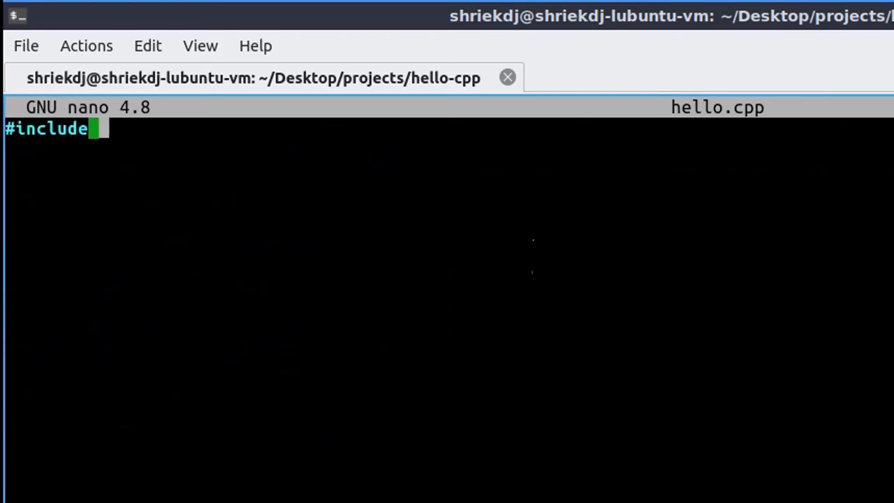
type("<iostream>")
type("std::")
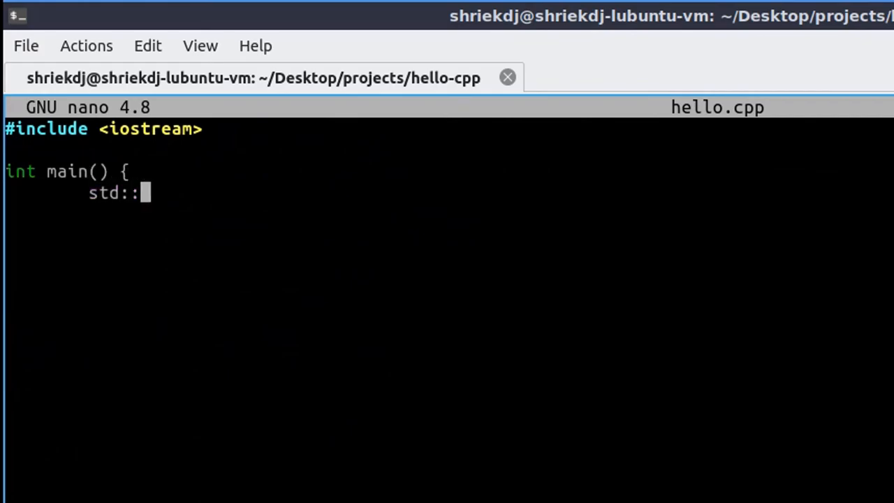
type("cout <<")
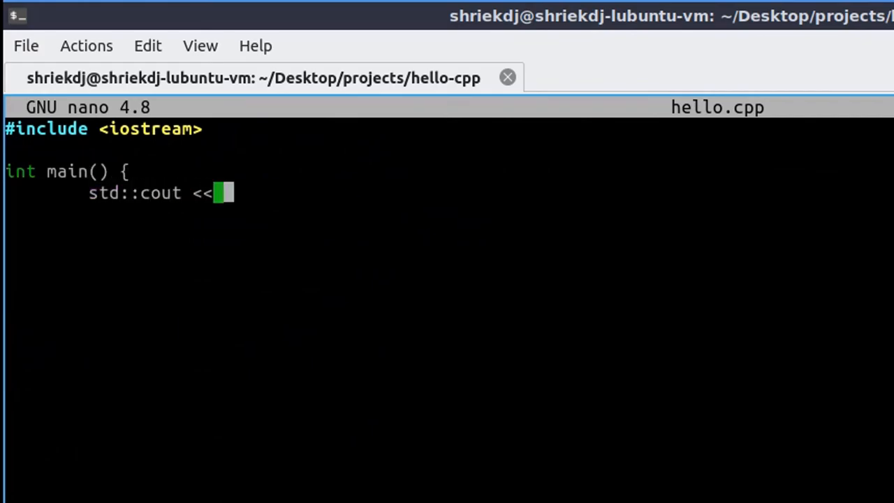
type("\"Hello Worl")
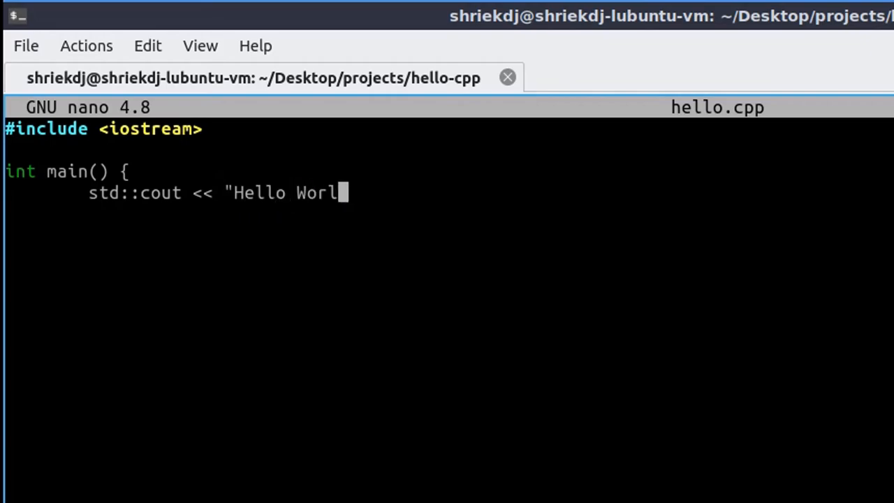
type("d\" << endl")
type("return 0;")
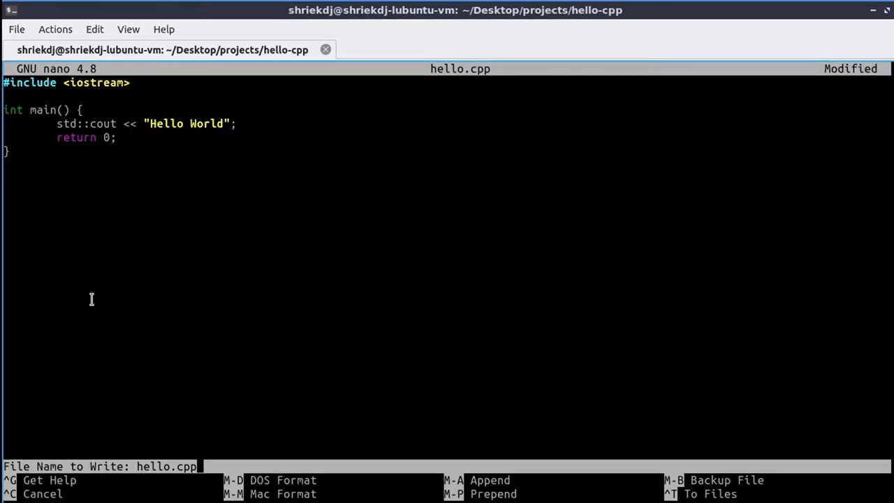
key("Return")
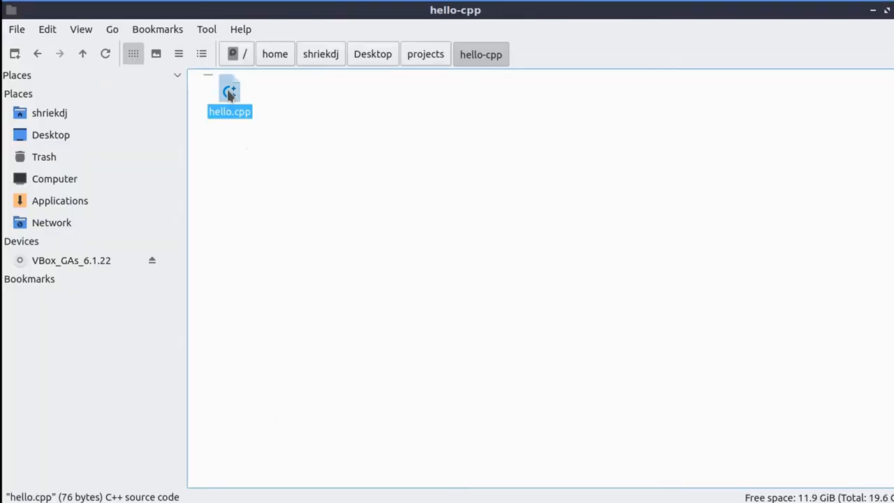
mouse_move(246, 89)
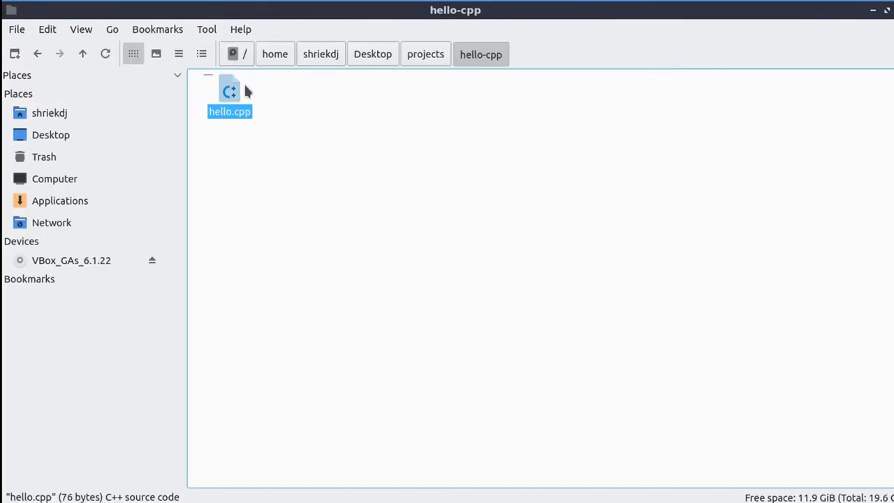
Step: View hello.cpp in FeatherPad, then return to the terminal
right_click(229, 91)
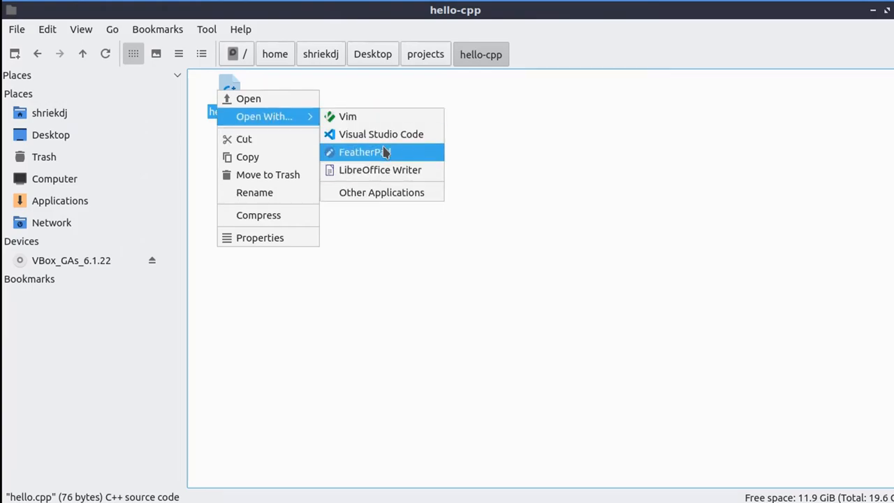
left_click(361, 151)
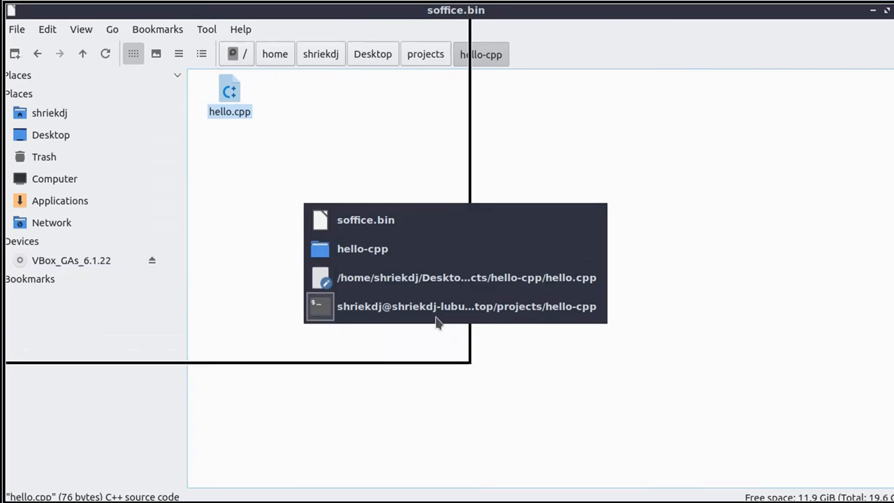
left_click(466, 306)
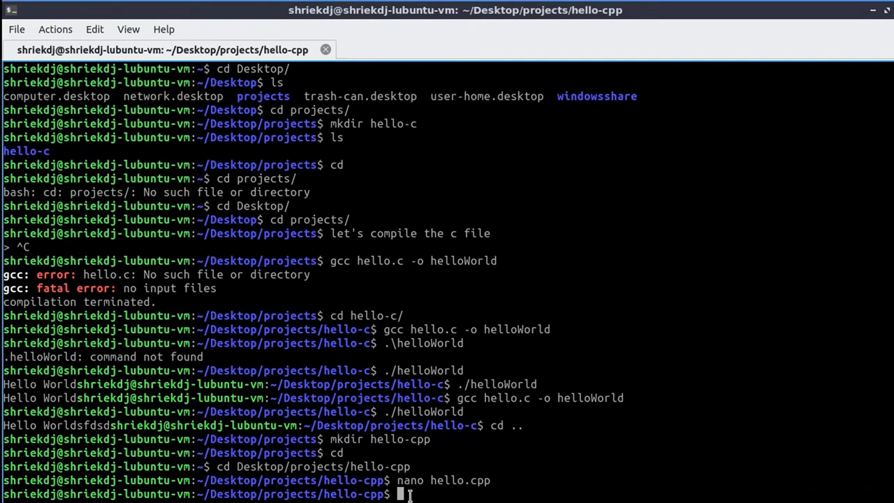
Step: Compile hello.cpp with g++ into helloWorld
type("g++")
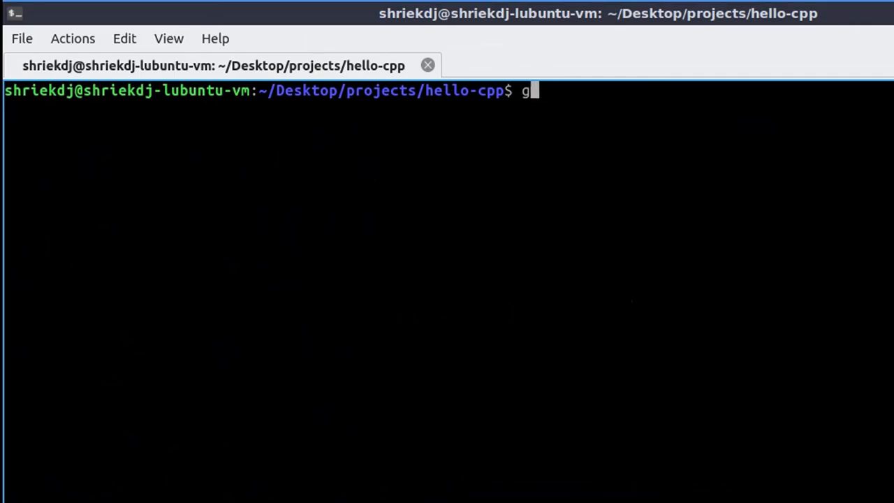
type("++ hell")
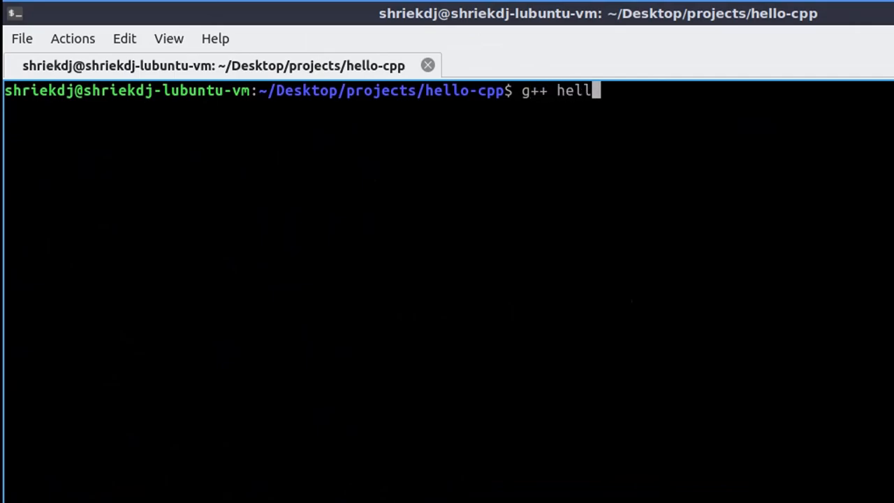
type("o.cpp")
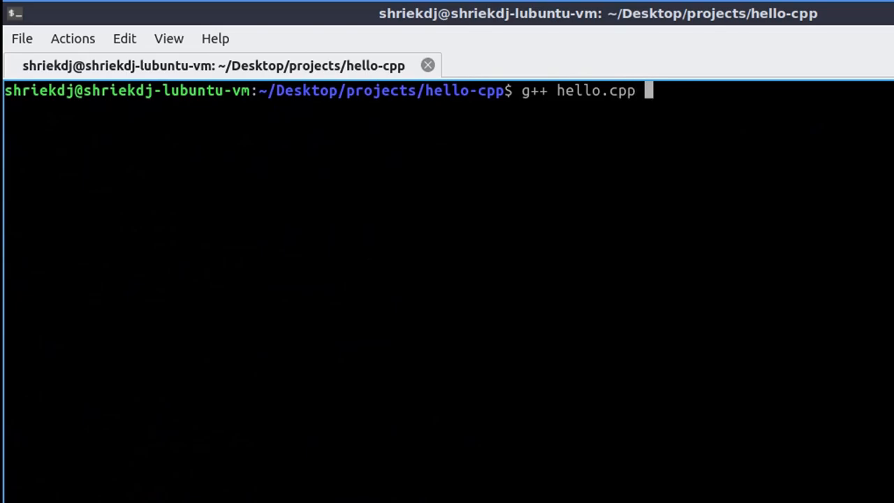
type("-o")
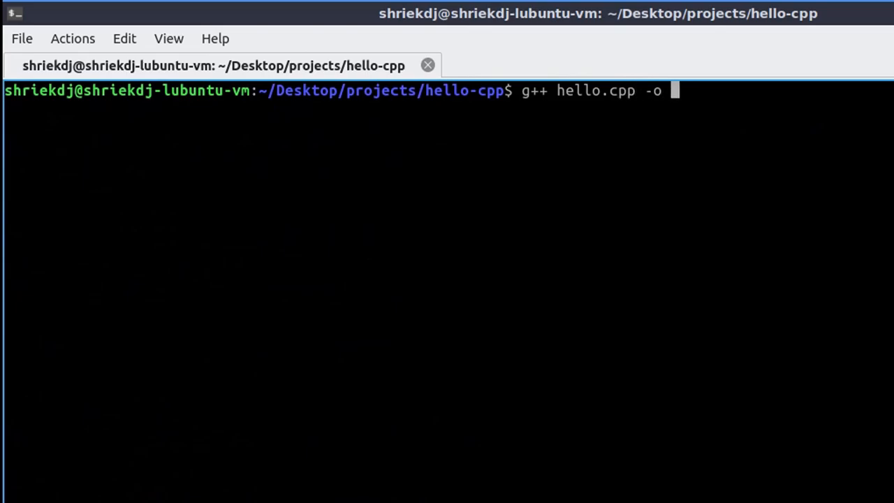
type("helloWorl")
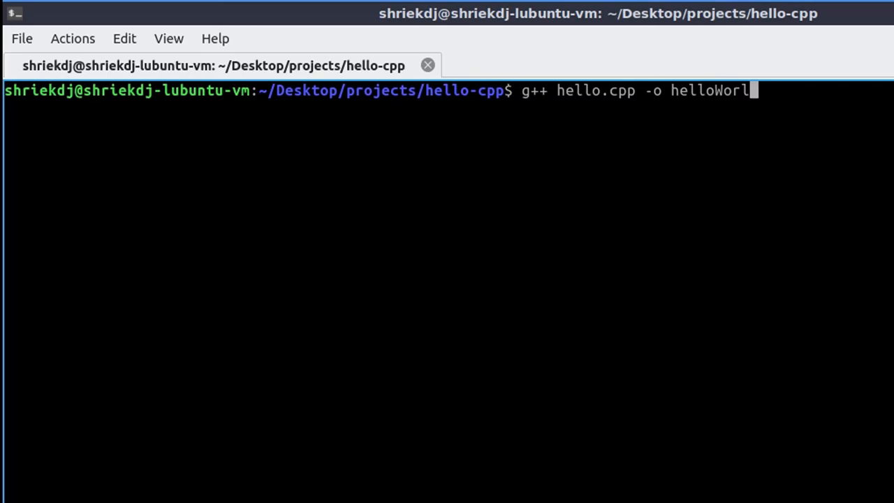
key("Return")
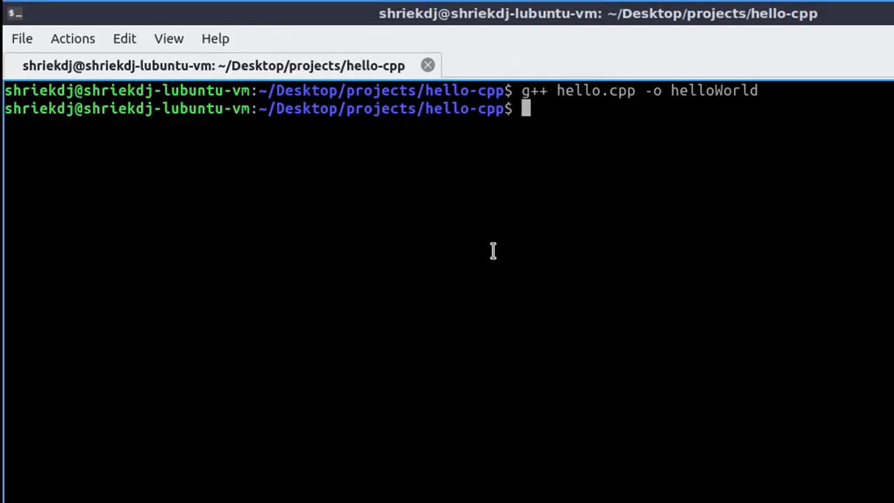
Step: Run ./helloWorld, then dismiss the desktop menu leaving the desktop showing
type(".")
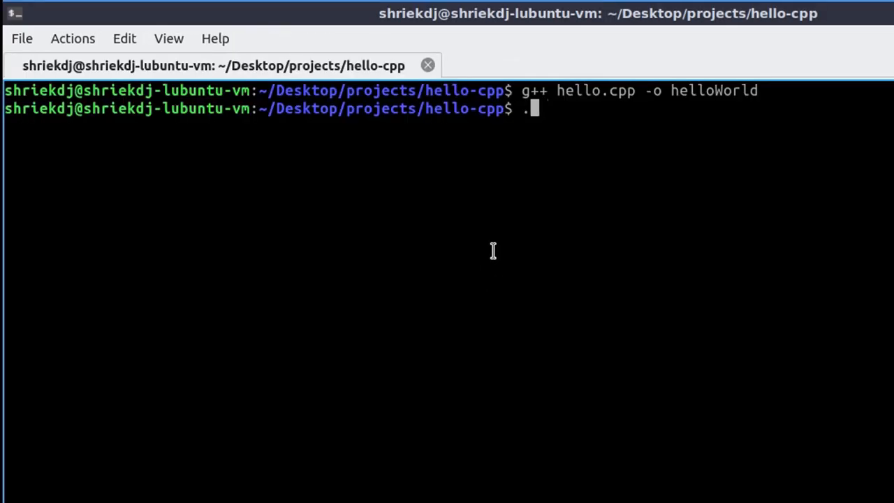
type("/")
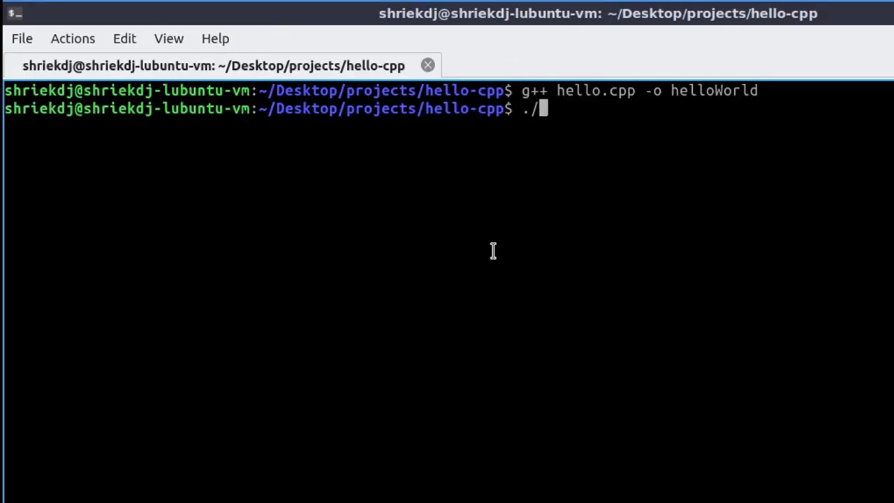
type("hello")
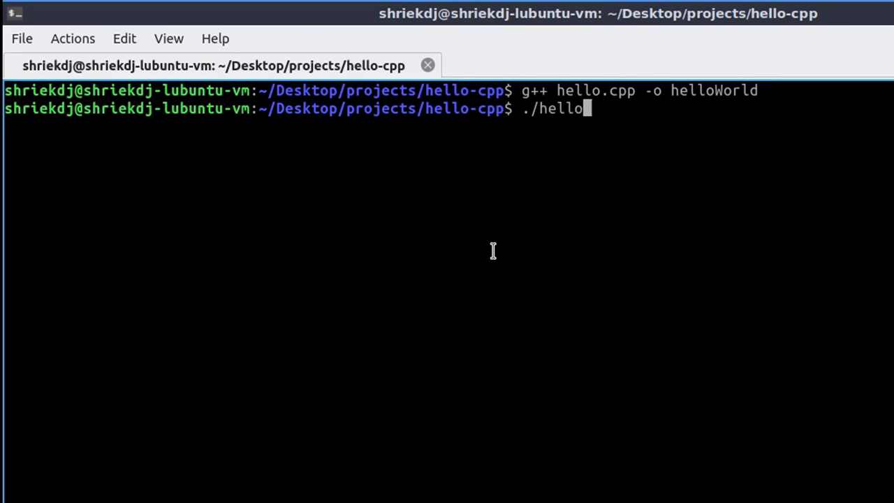
type("Worl")
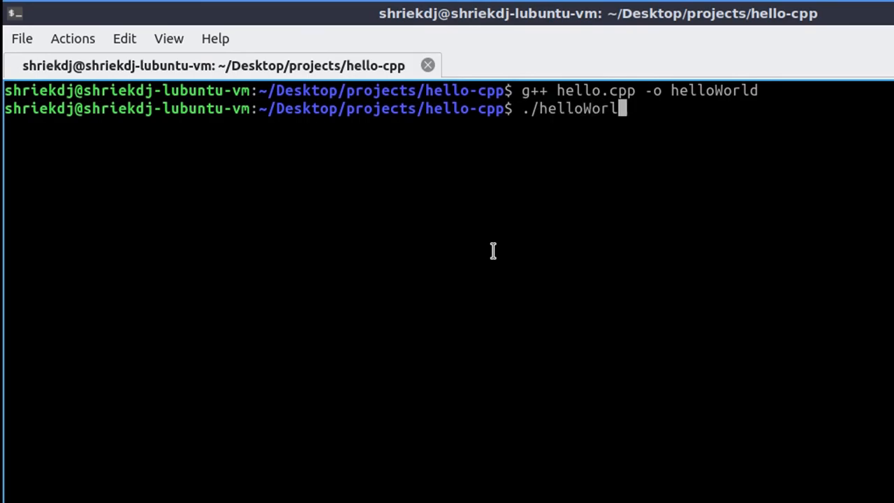
key("Return")
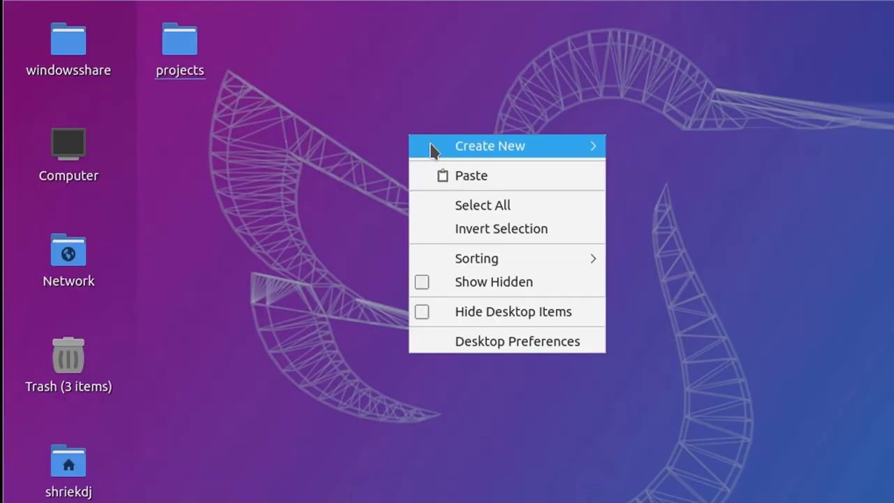
left_click(503, 382)
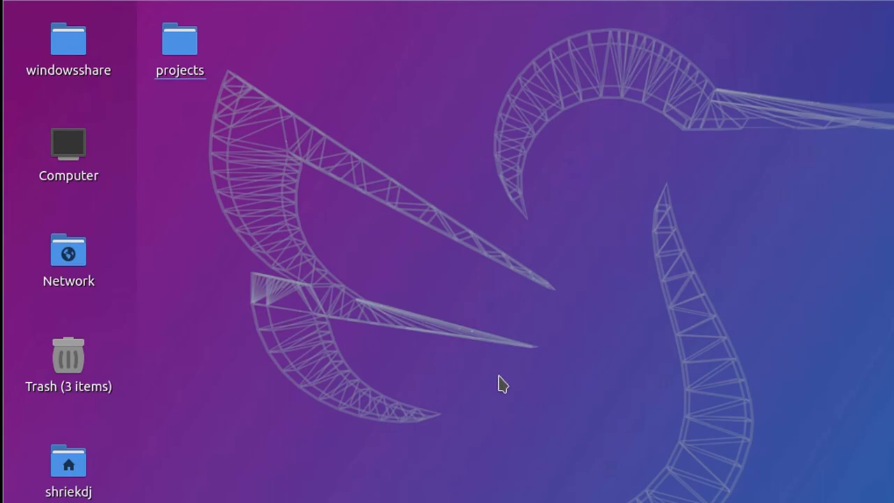